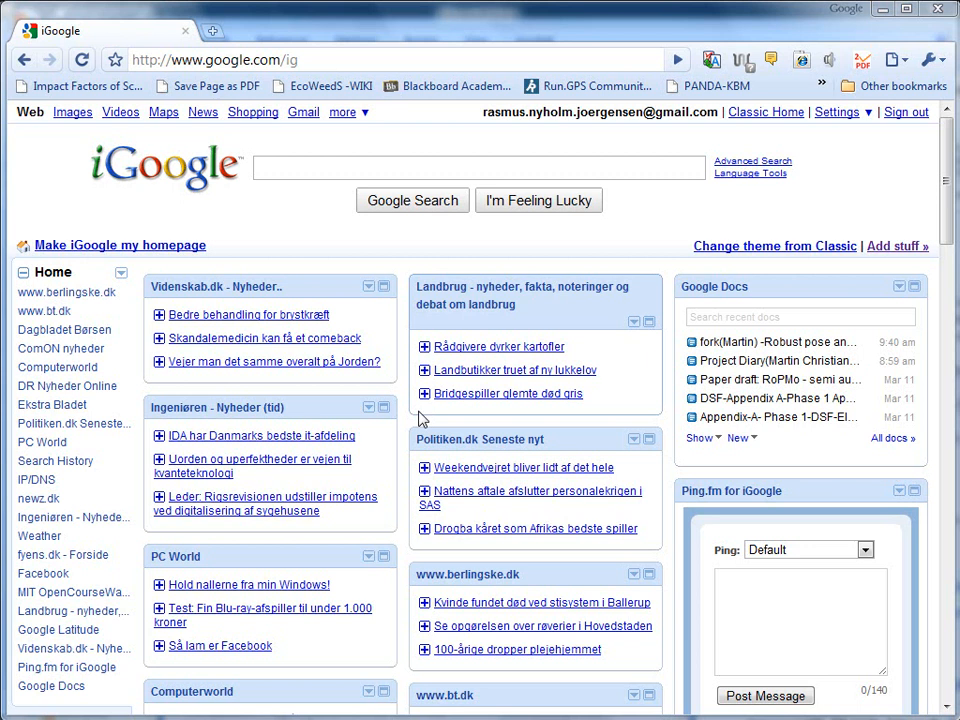
mouse_move(315, 90)
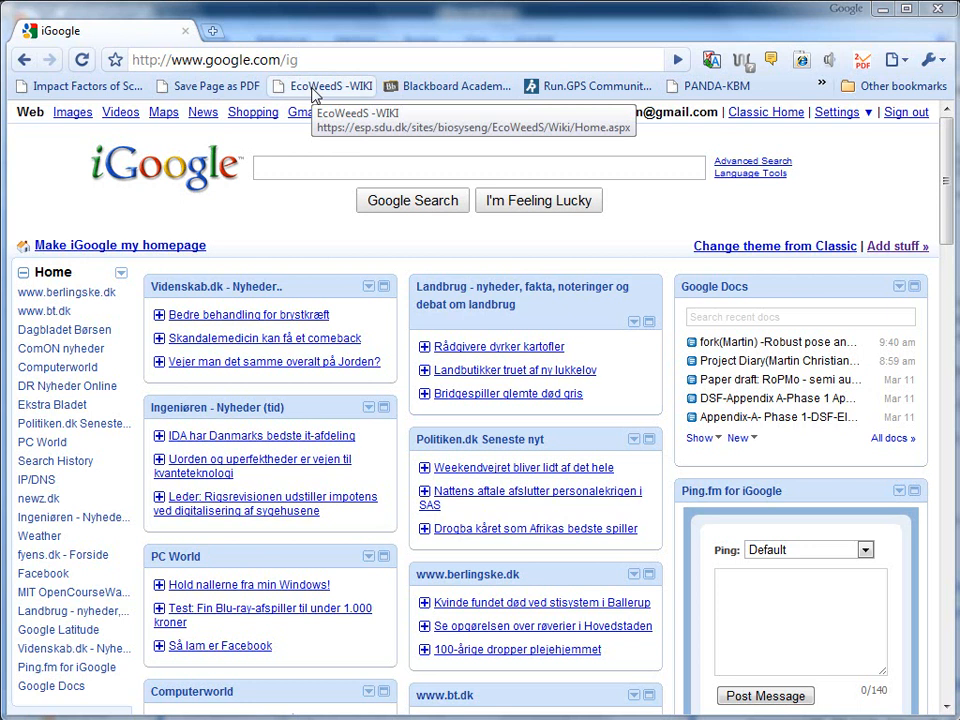
mouse_move(465, 18)
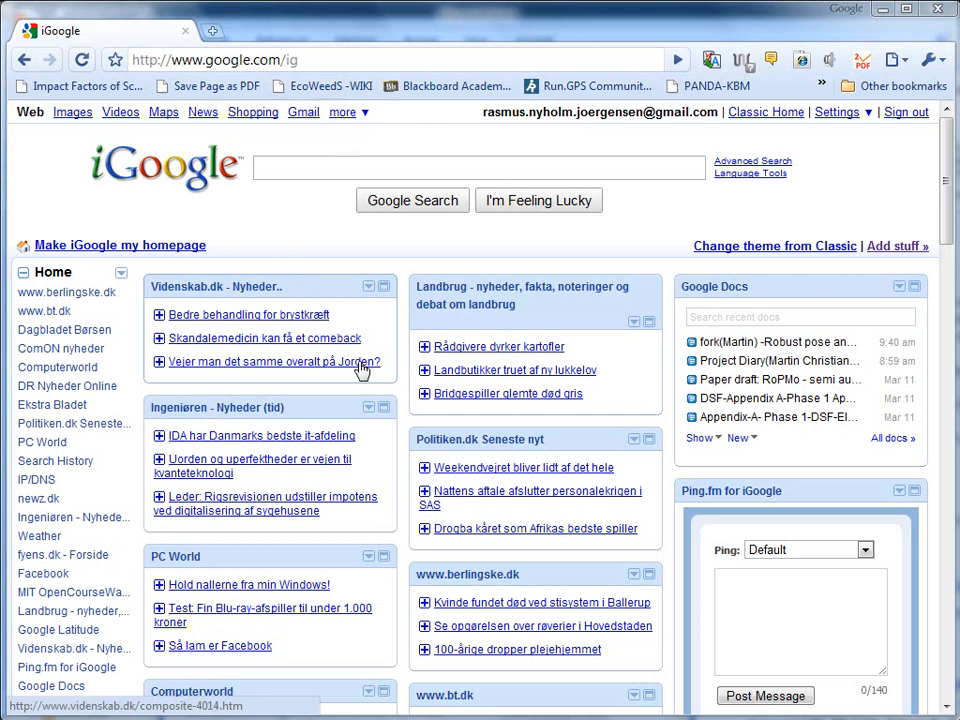
mouse_move(805, 65)
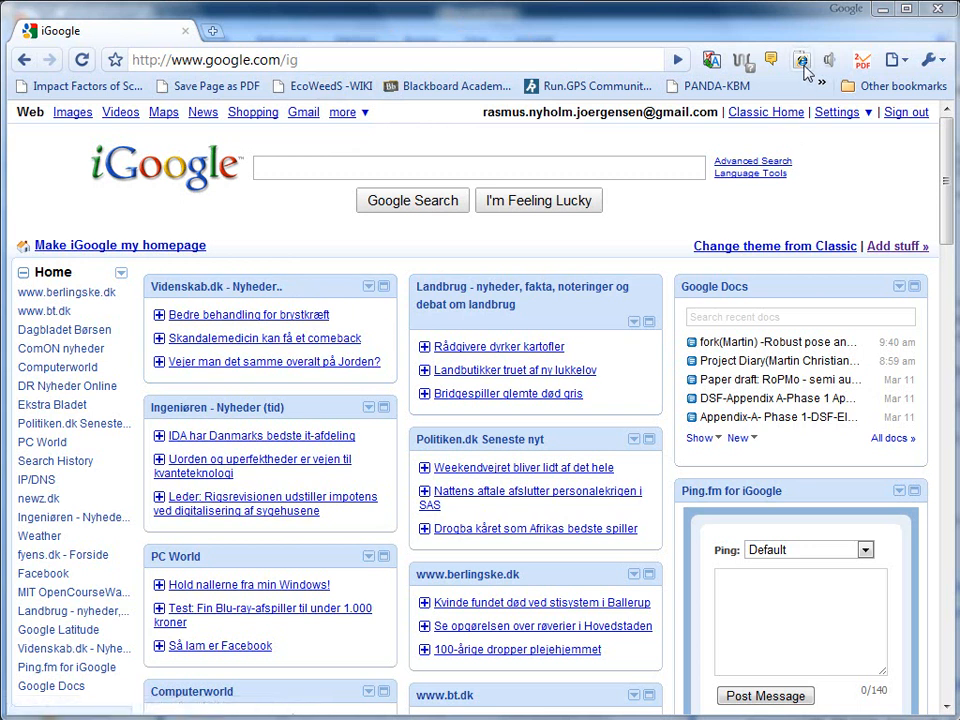
mouse_move(800, 62)
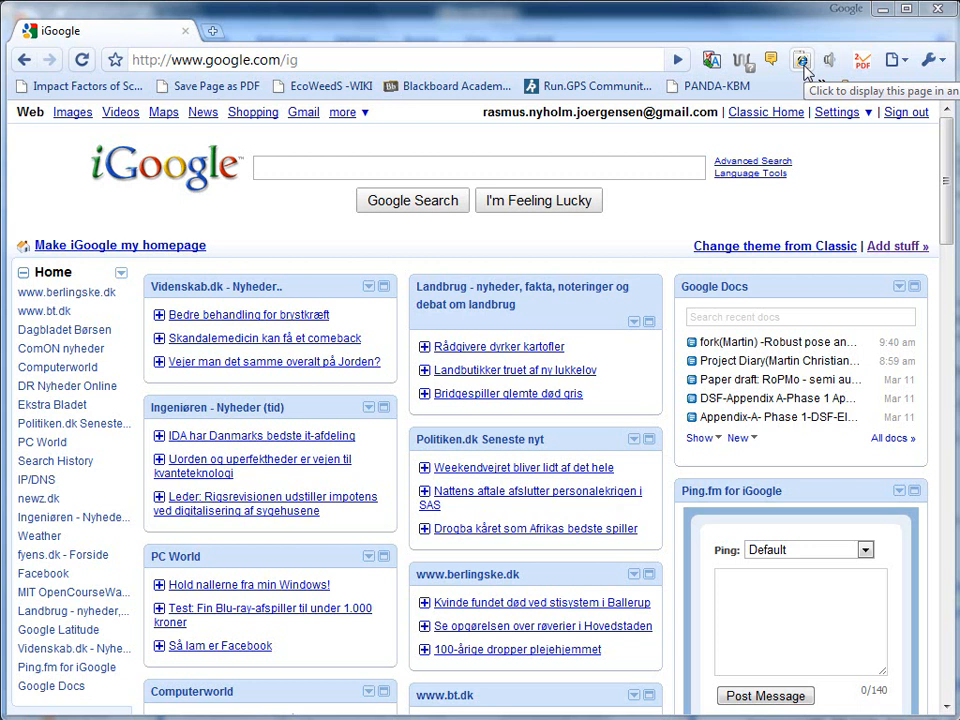
mouse_move(322, 85)
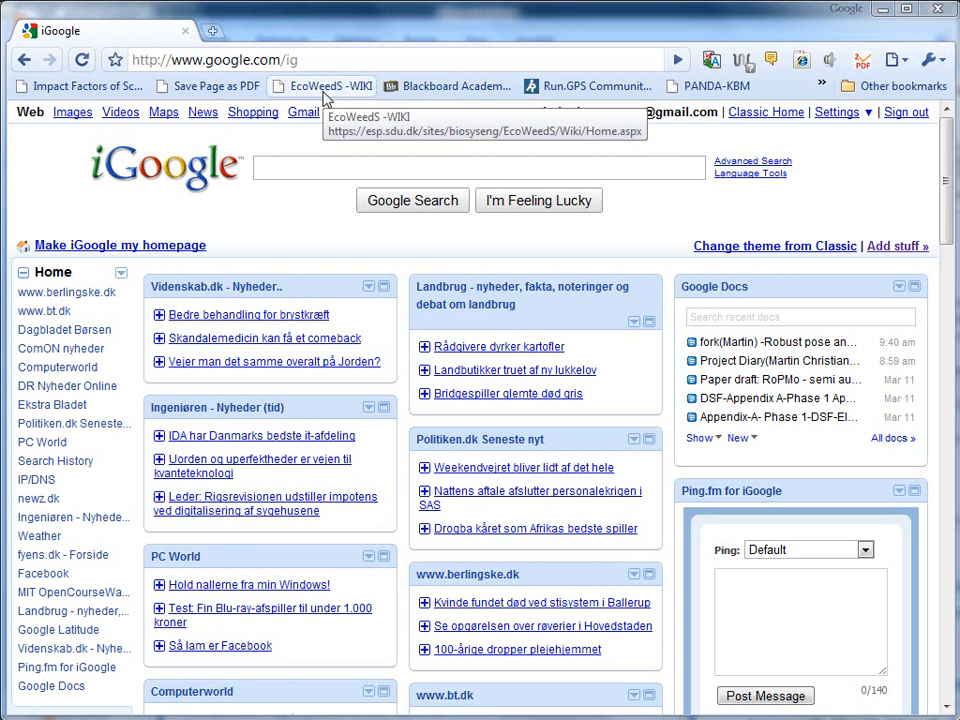
mouse_move(333, 97)
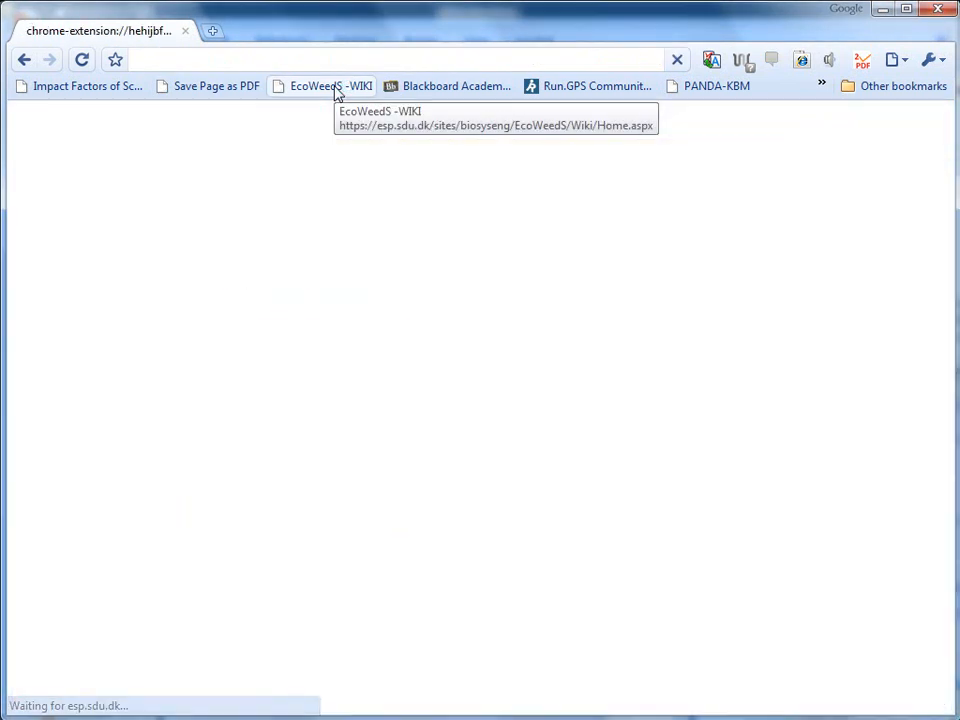
Log on as 'ra' with 'Remember me next time' ticked to reach the EcoWeedS wiki.
left_click(330, 86)
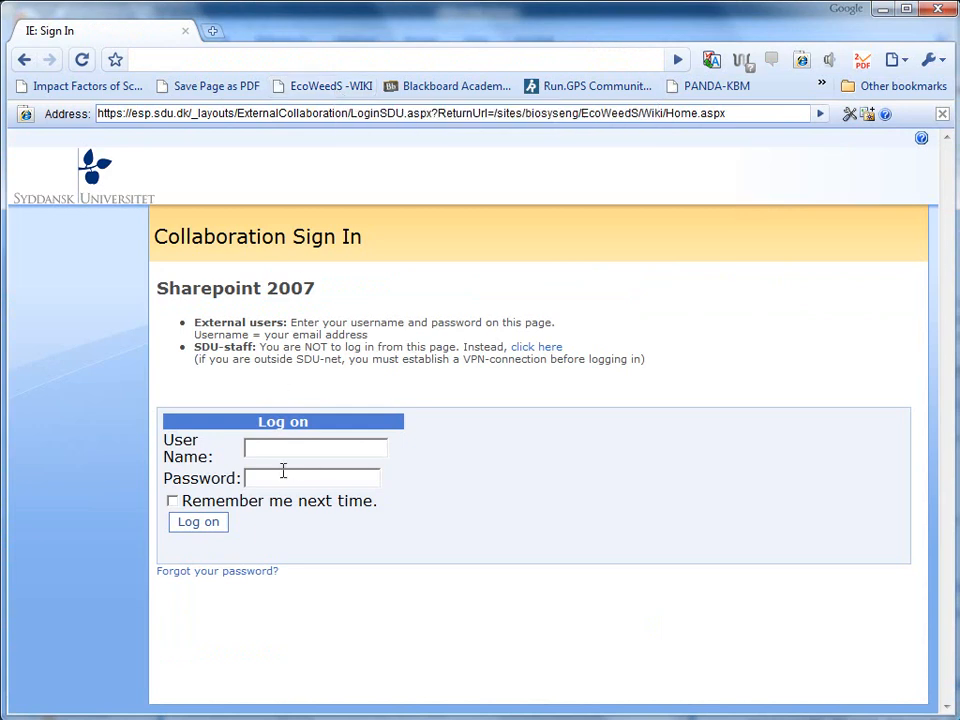
type("ra")
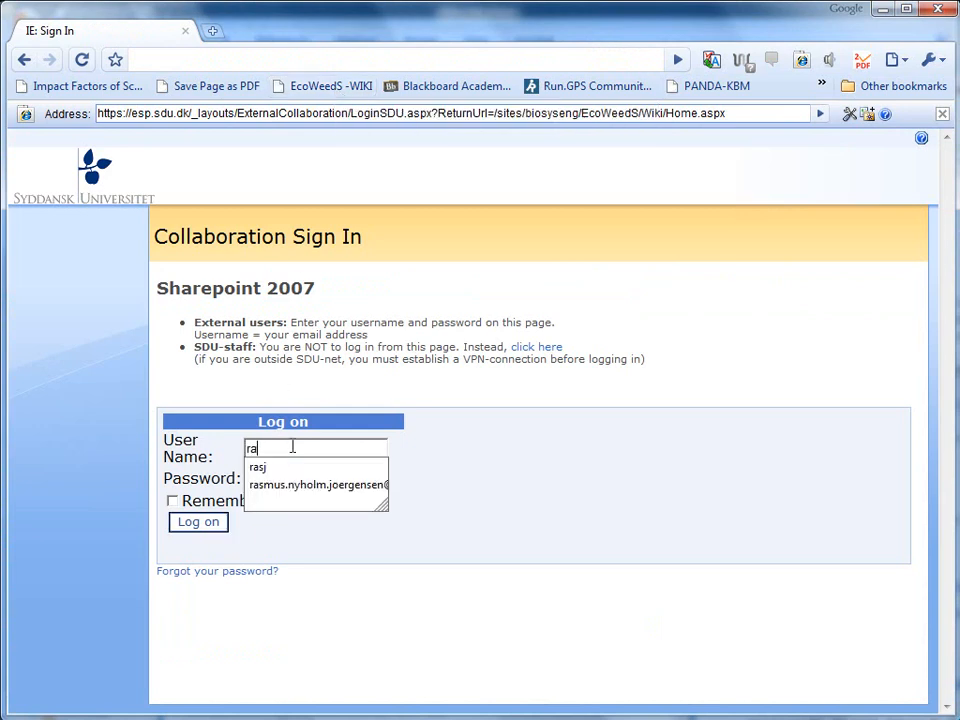
left_click(318, 484)
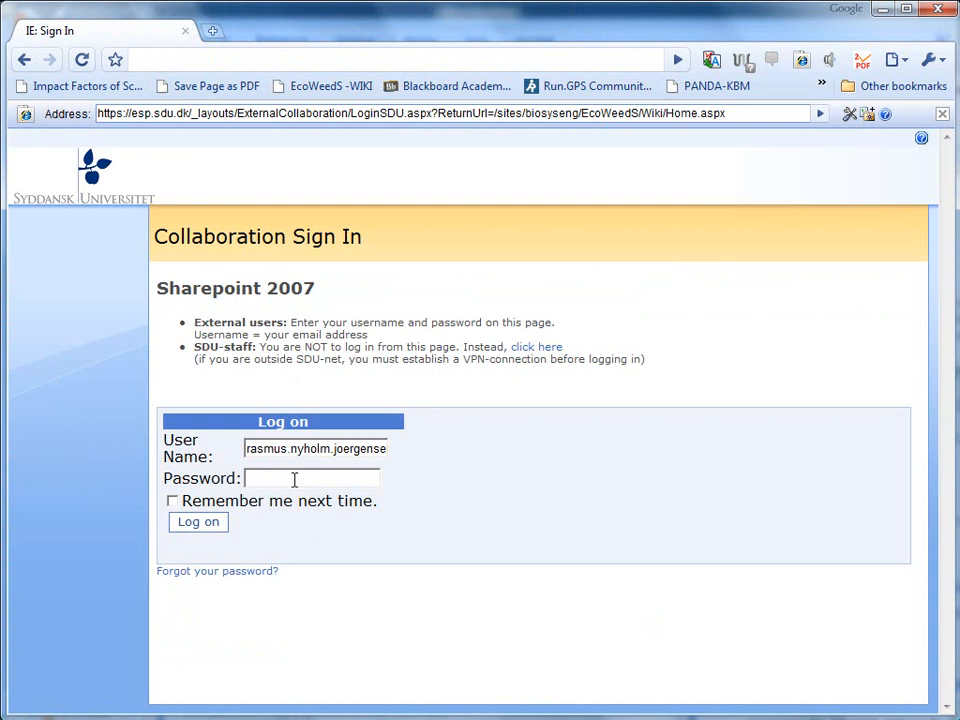
type("••••")
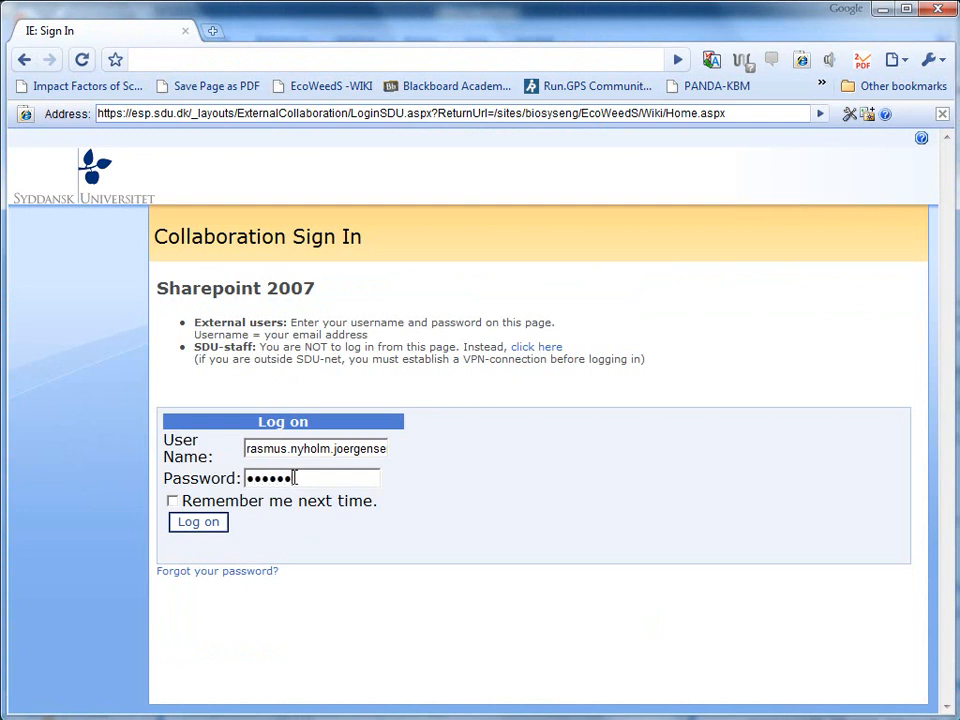
type("•")
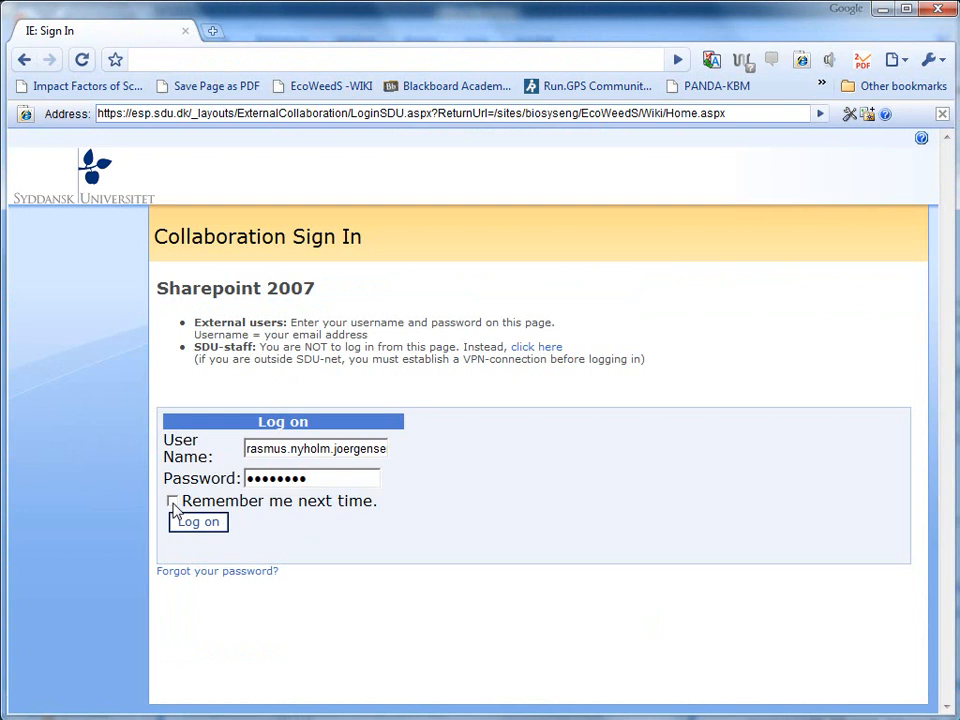
left_click(172, 501)
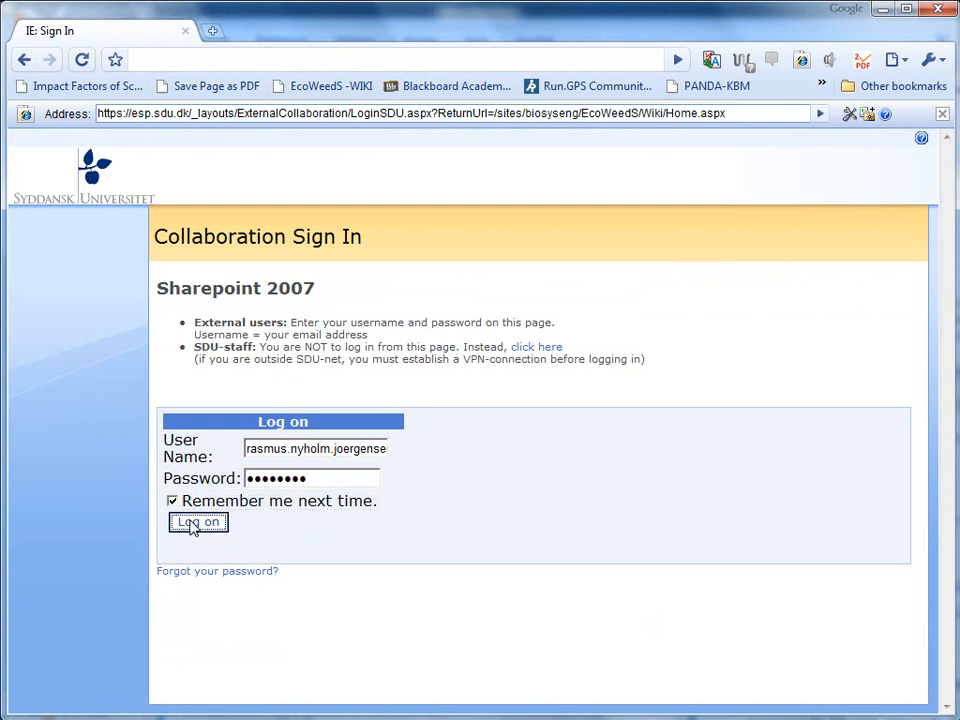
left_click(197, 522)
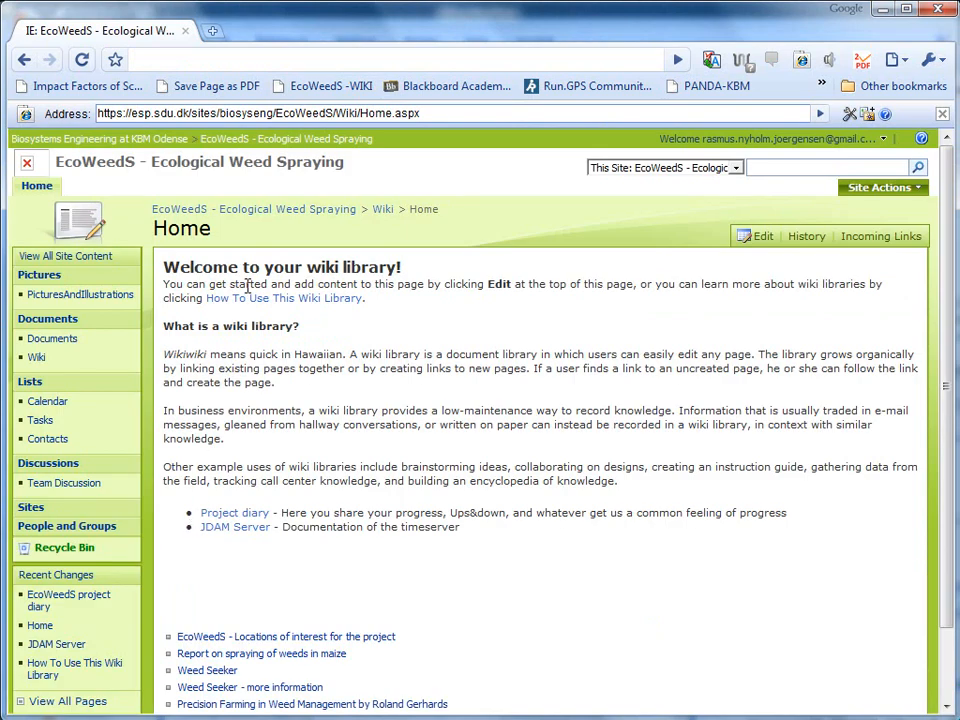
mouse_move(377, 511)
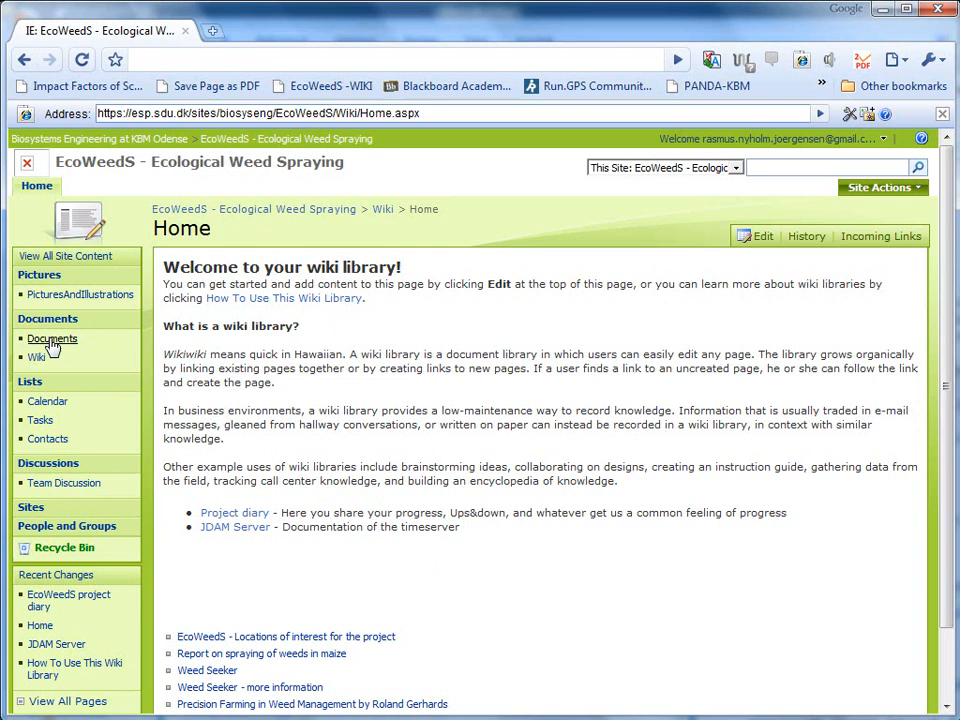
Browse Documents > WP2-RequirementSpecification > Tests spring 2010 to find Enhedsliste sprøjtebom.
left_click(52, 338)
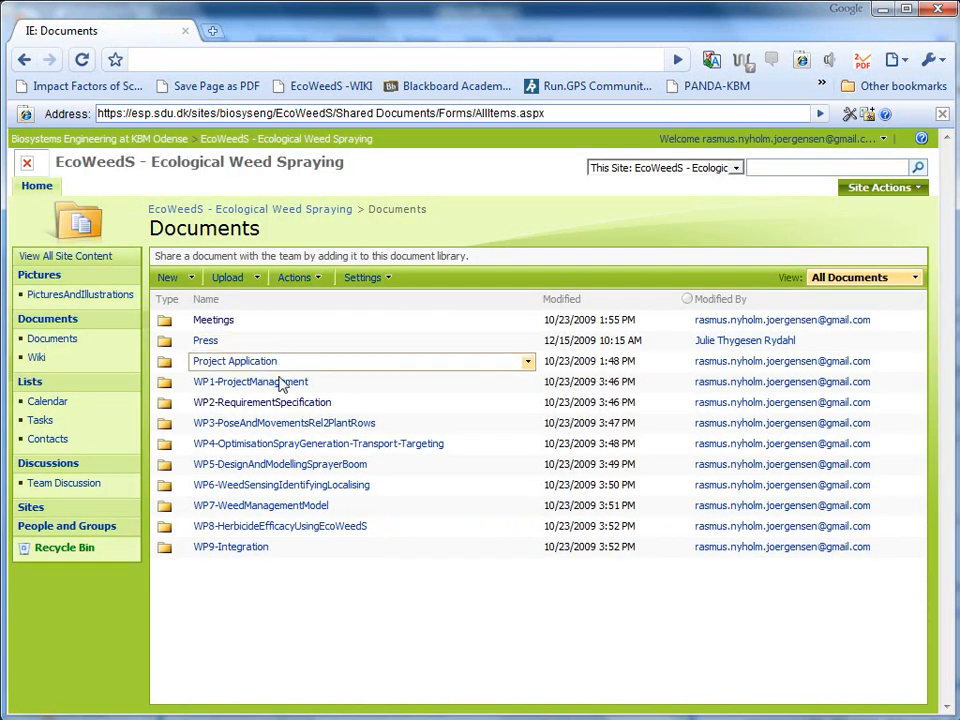
left_click(261, 402)
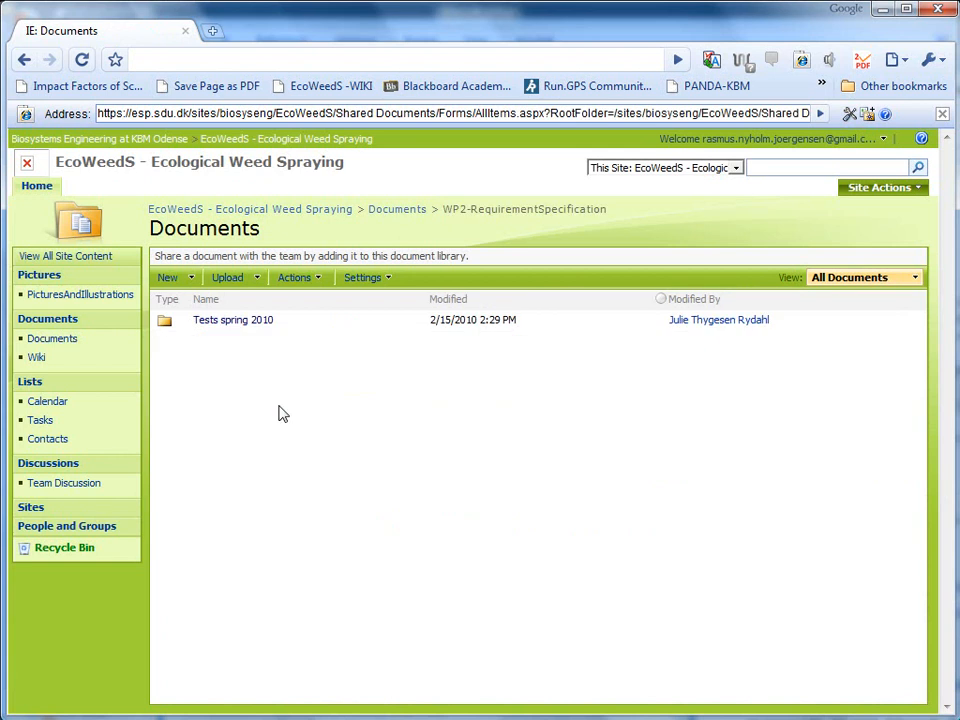
left_click(233, 319)
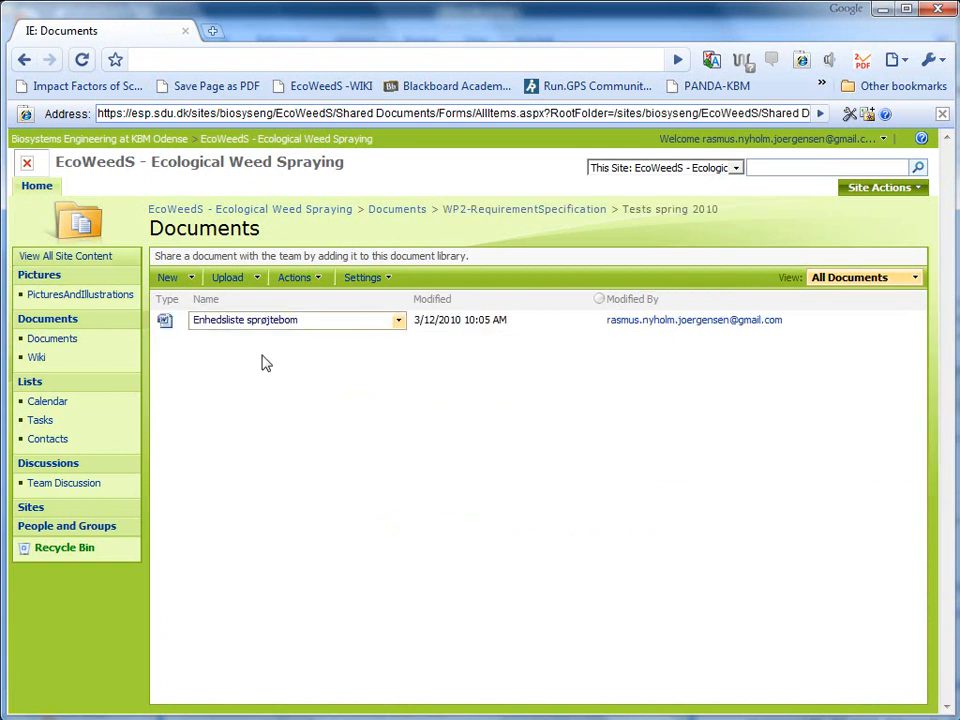
mouse_move(332, 330)
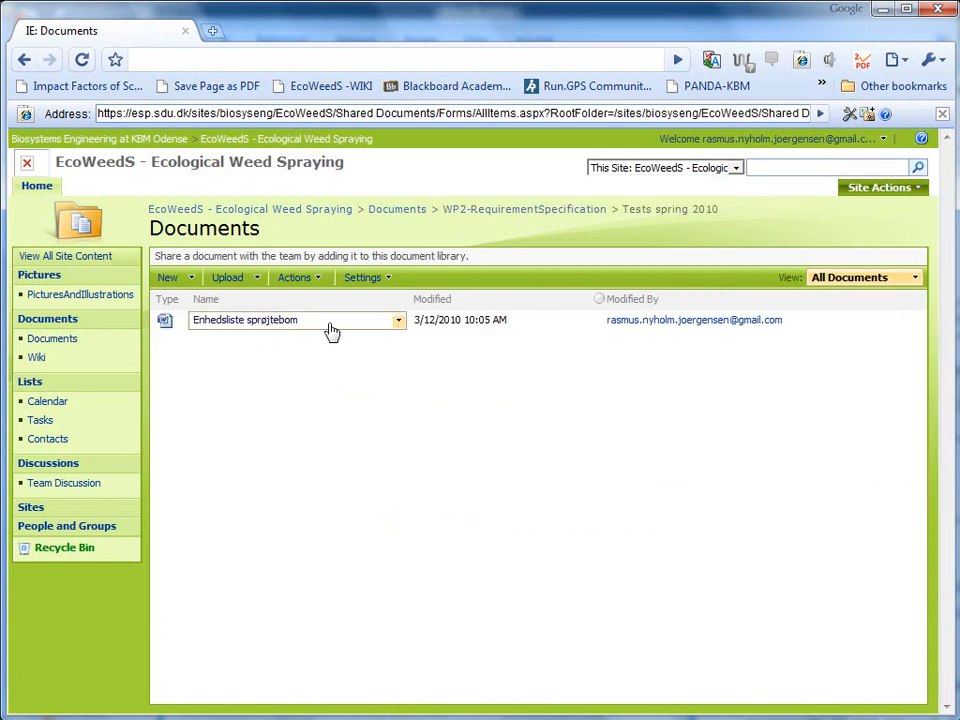
Check out Enhedsliste sprøjtebom and open it in Word, accepting the security warning.
left_click(398, 320)
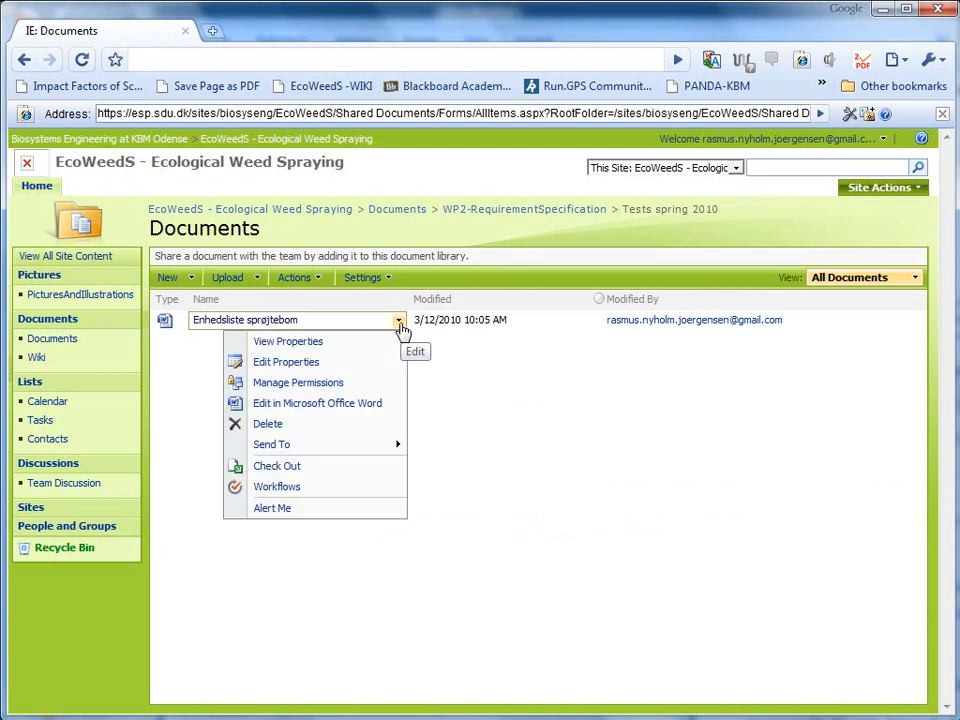
mouse_move(317, 402)
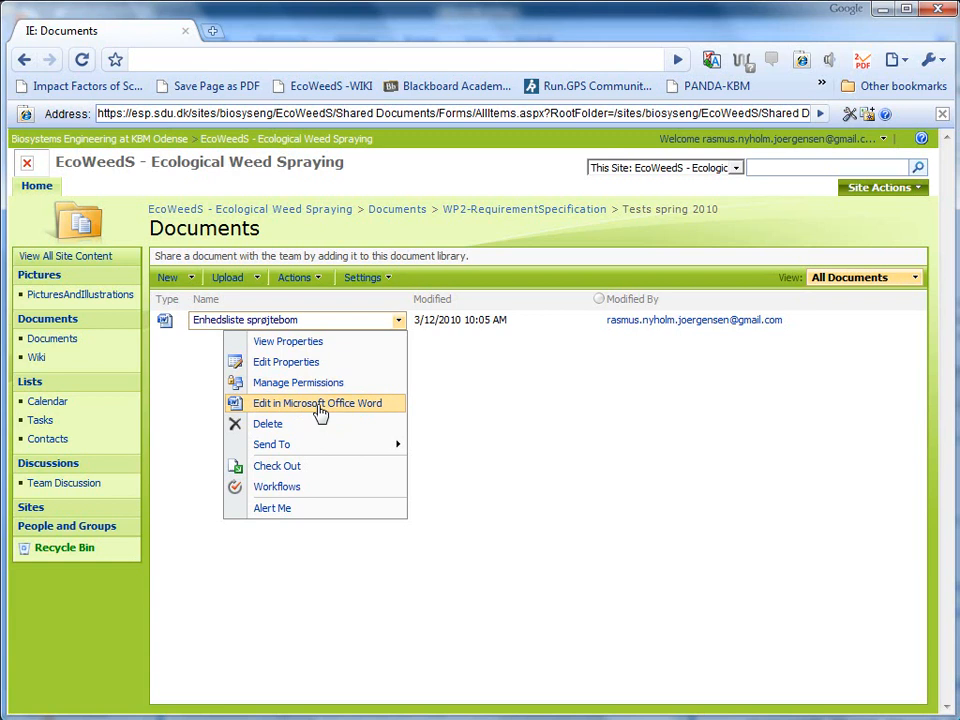
mouse_move(277, 466)
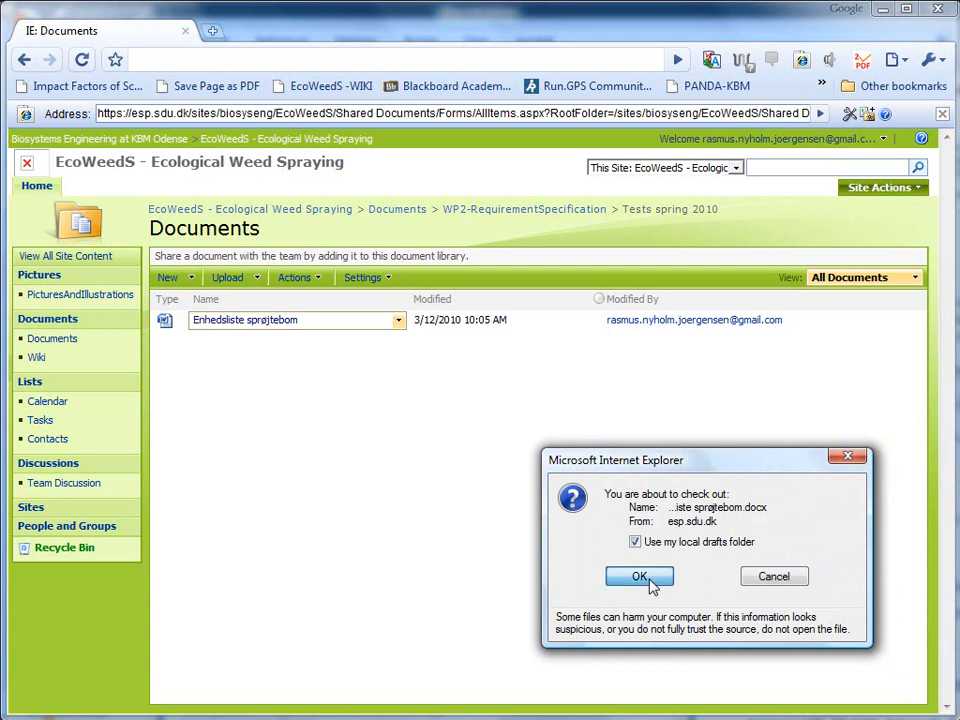
left_click(639, 576)
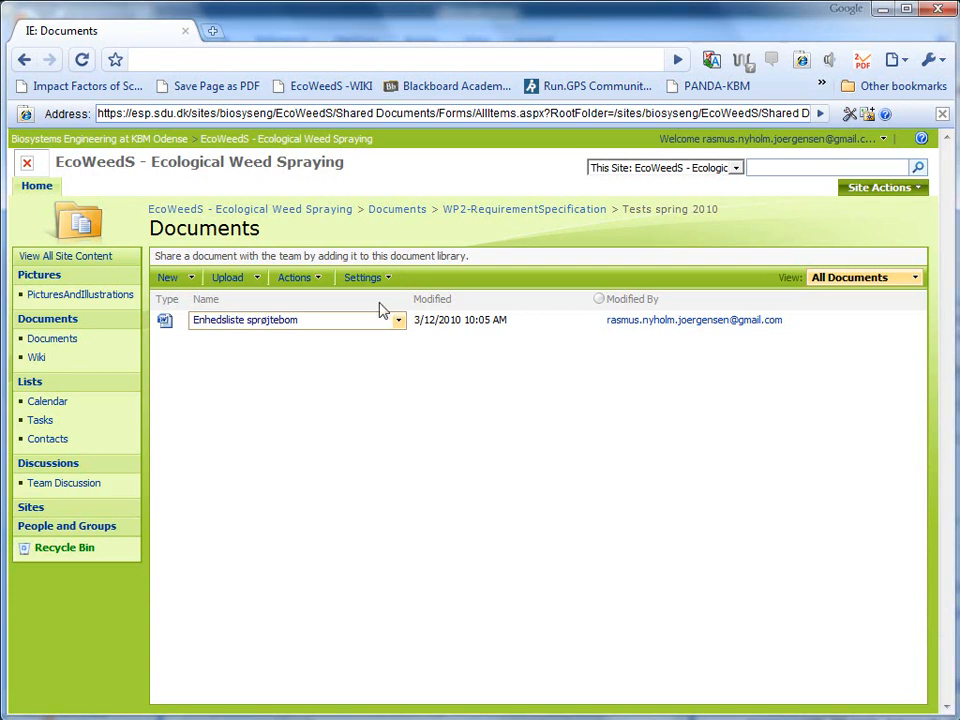
left_click(398, 320)
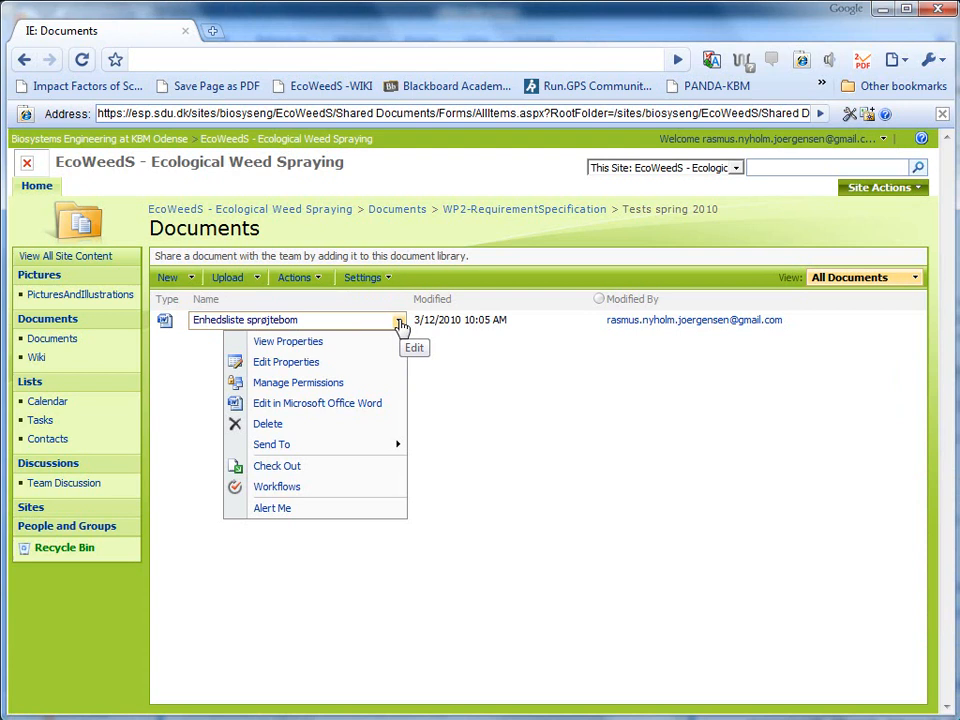
left_click(317, 402)
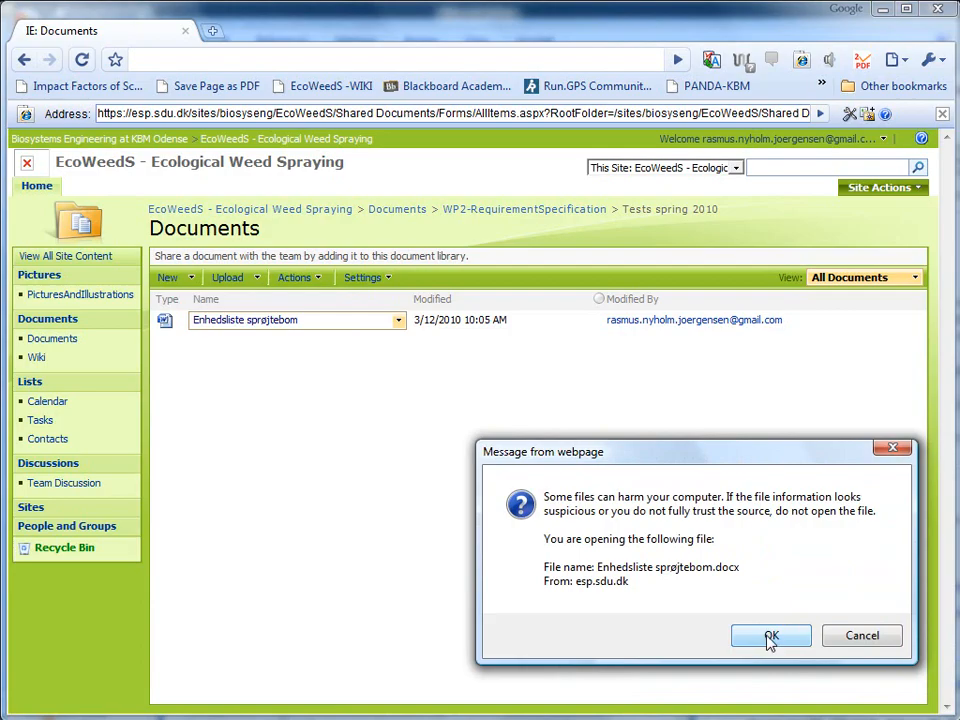
left_click(770, 635)
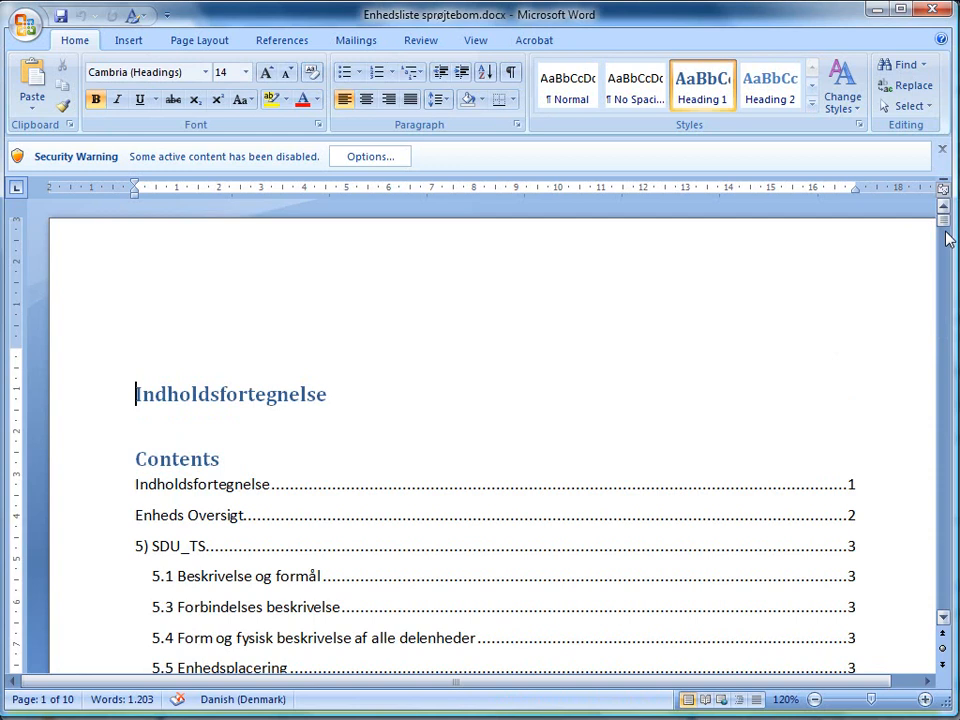
mouse_move(619, 322)
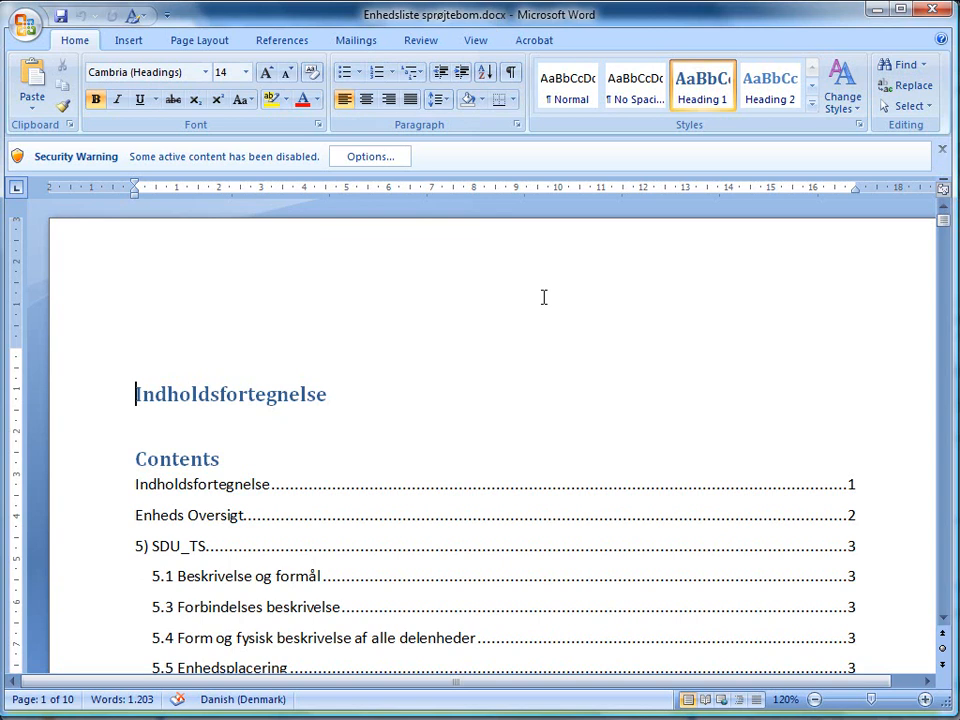
mouse_move(834, 264)
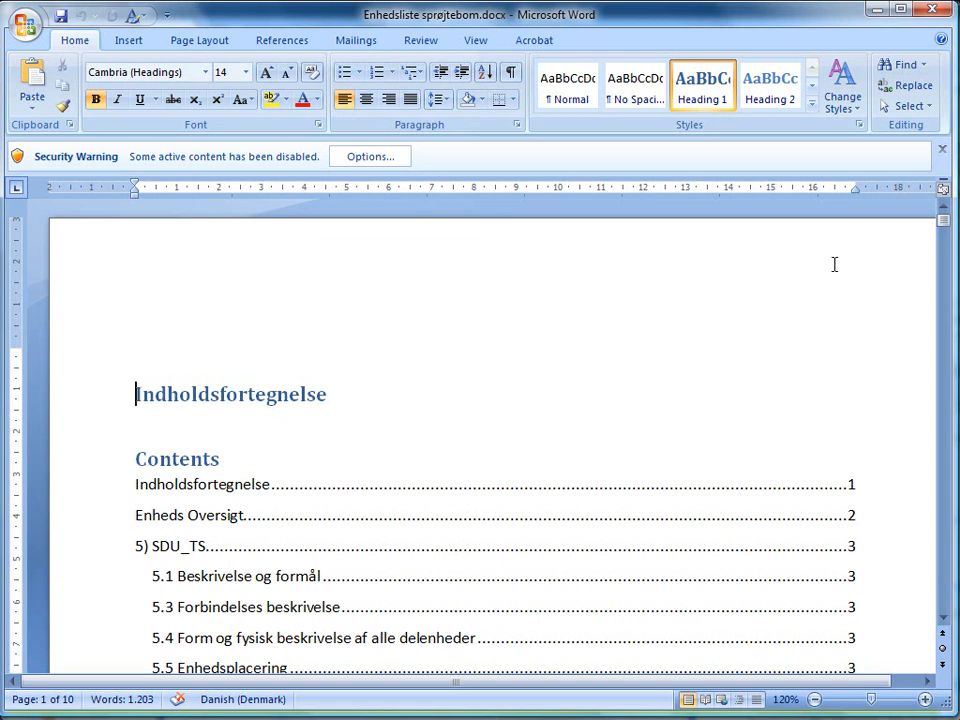
Type 'Testing' under section 5.5 Enhedsplacering and give it yellow highlighting.
scroll("down", 3)
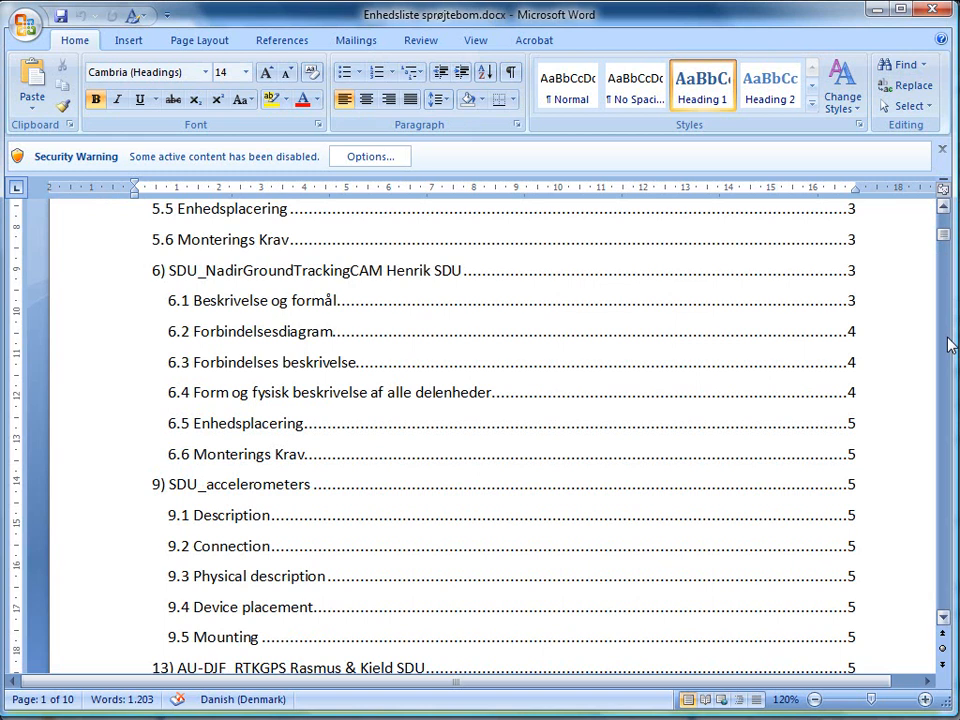
scroll("down", 3)
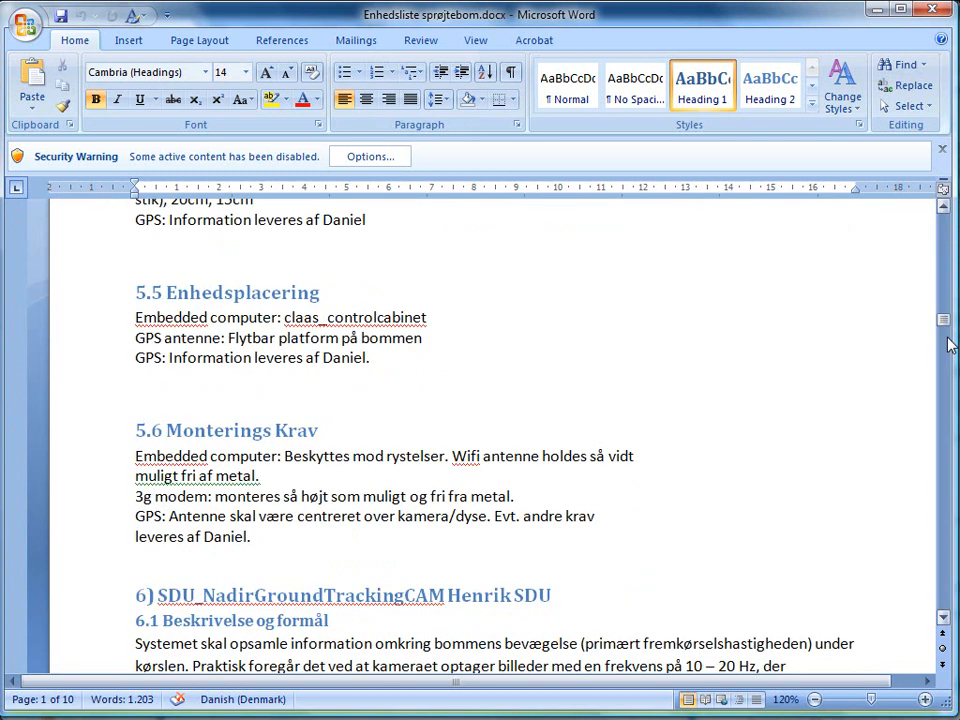
left_click(369, 358)
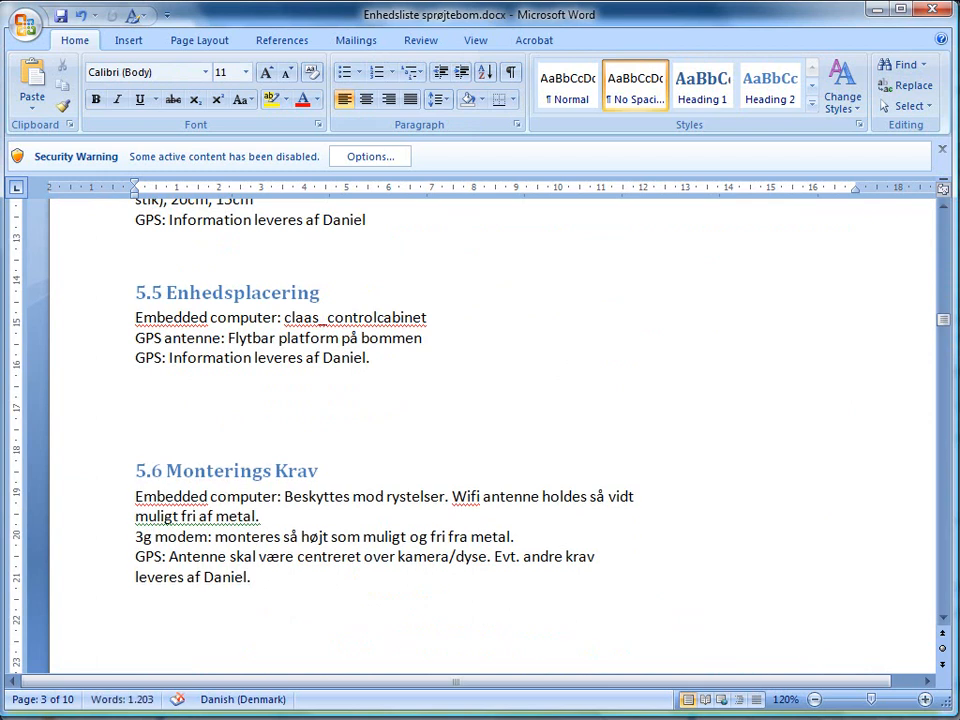
type("Test")
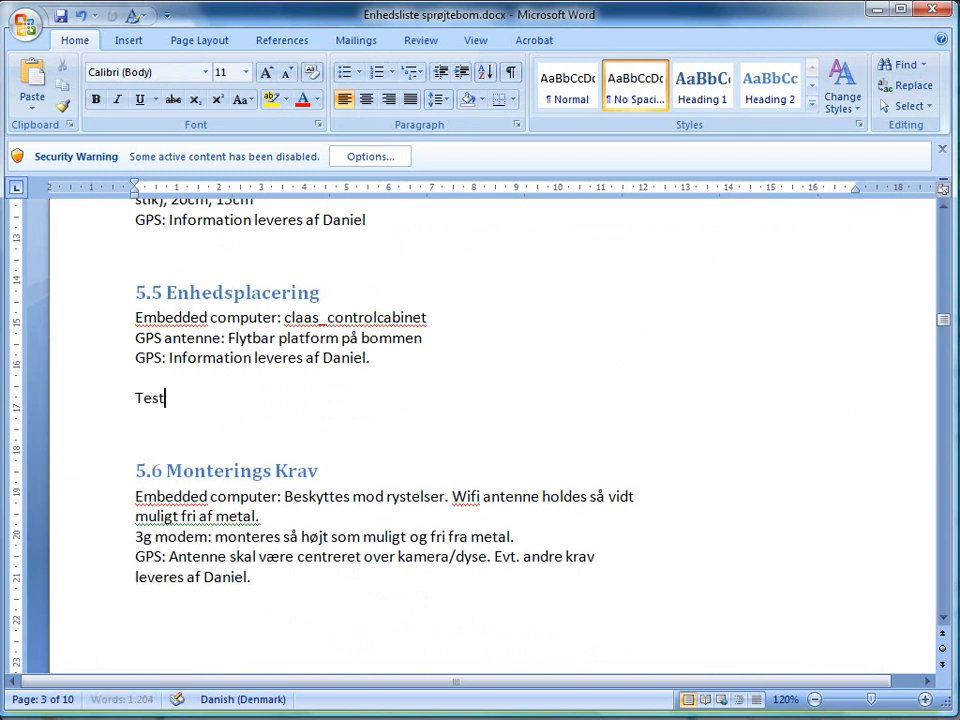
type("ing")
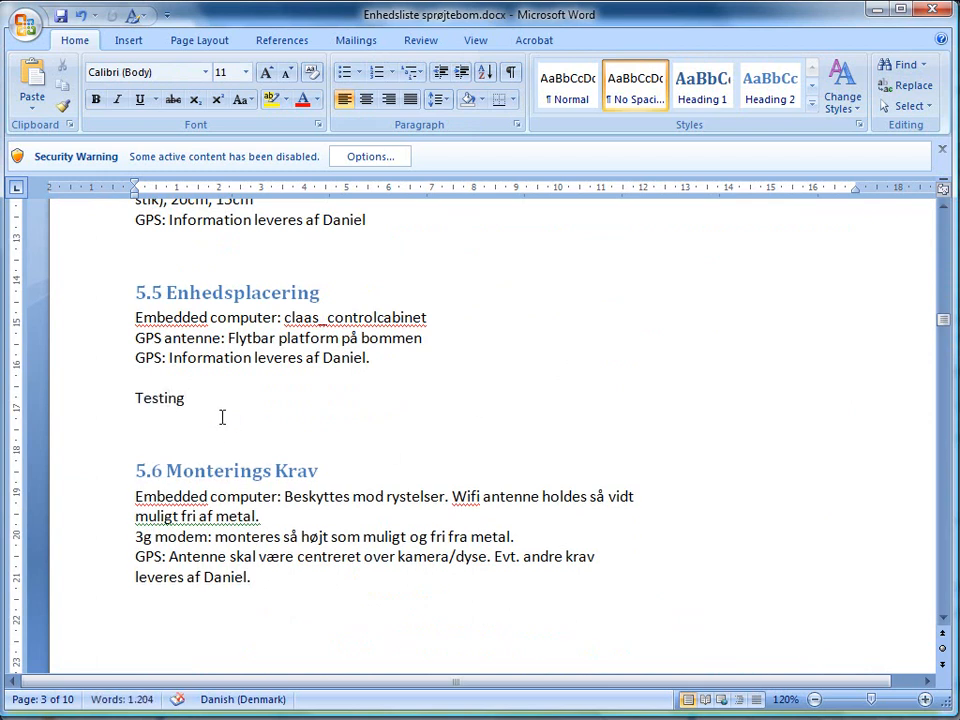
double_click(159, 398)
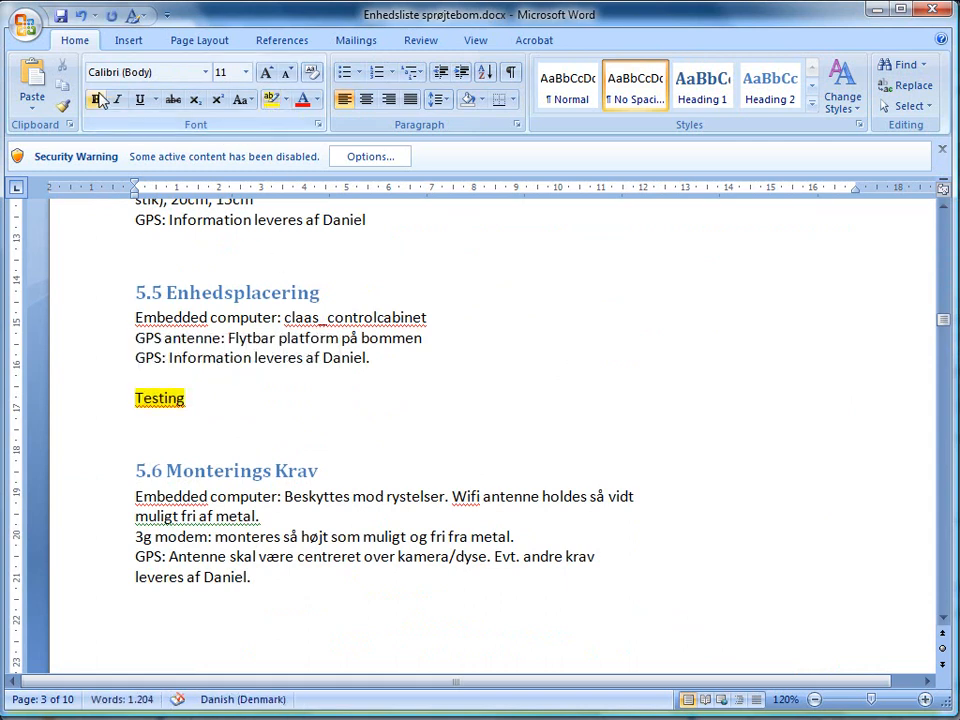
left_click(25, 22)
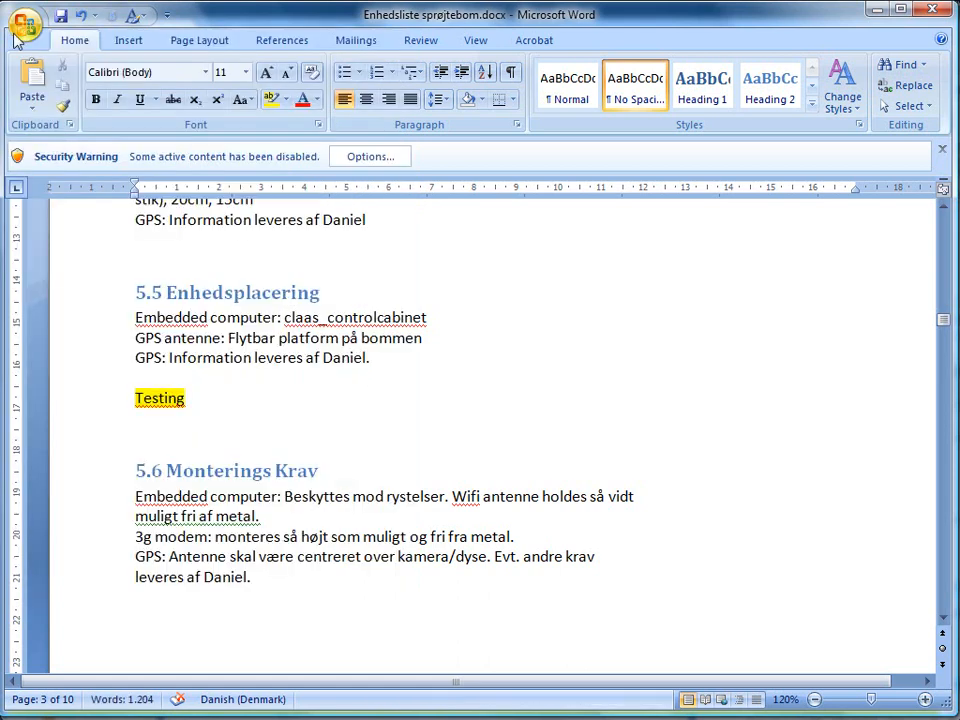
left_click(24, 18)
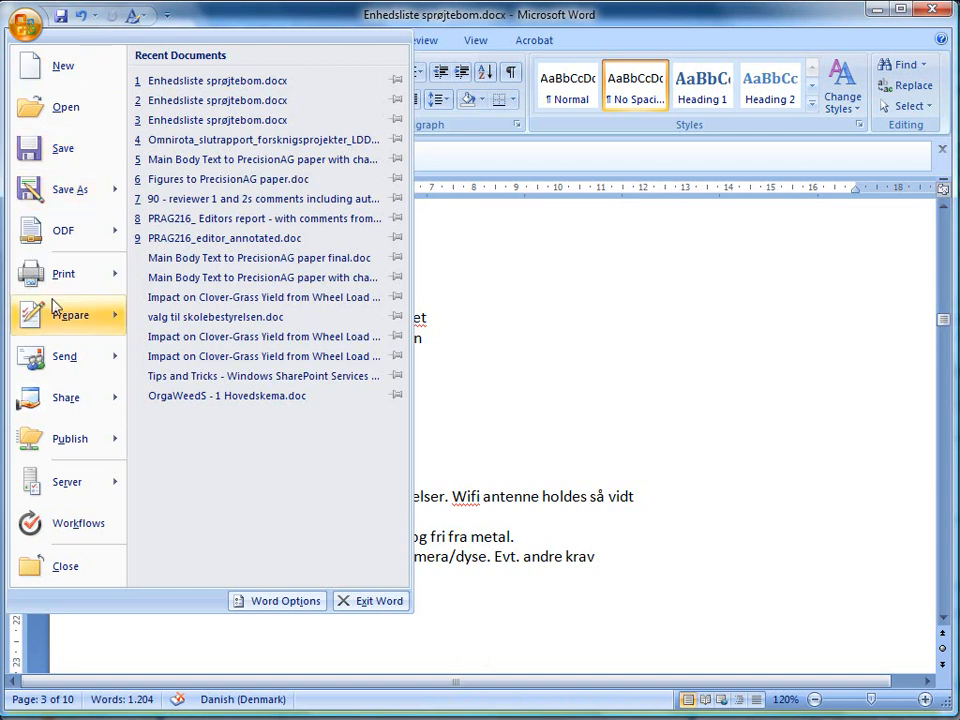
mouse_move(65, 567)
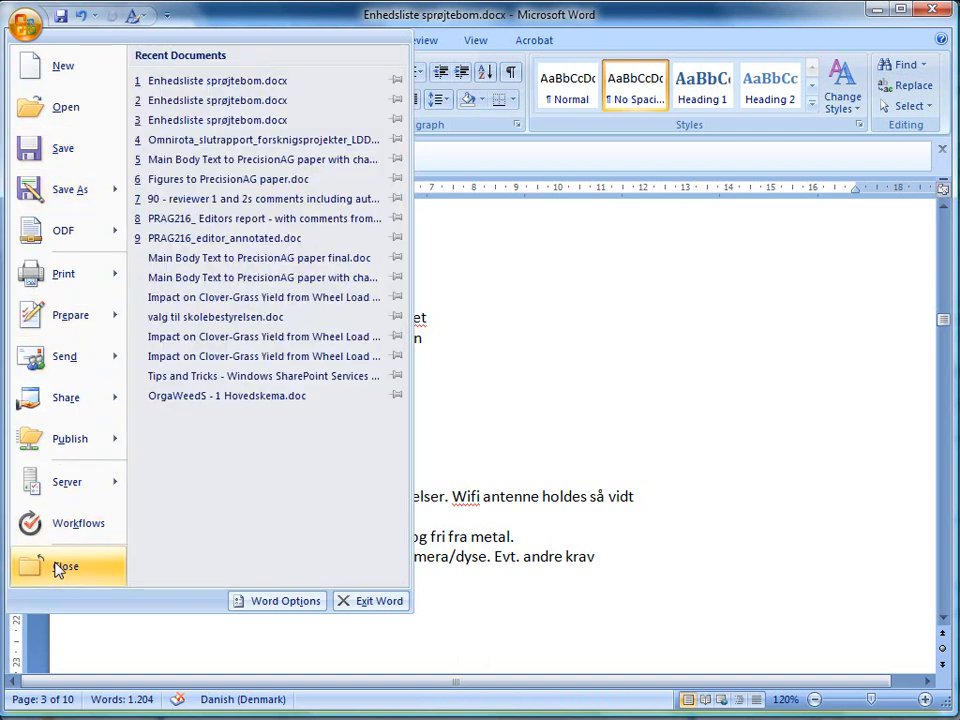
Close Enhedsliste sprøjtebom from Word and check it in with comment 'just testing'.
left_click(65, 567)
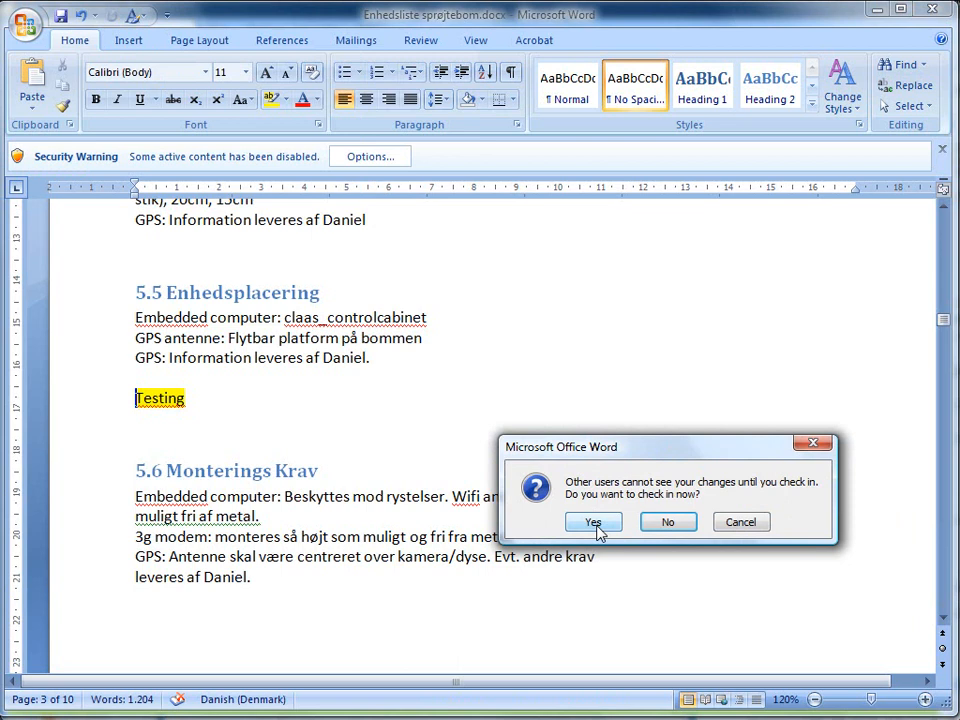
left_click(593, 521)
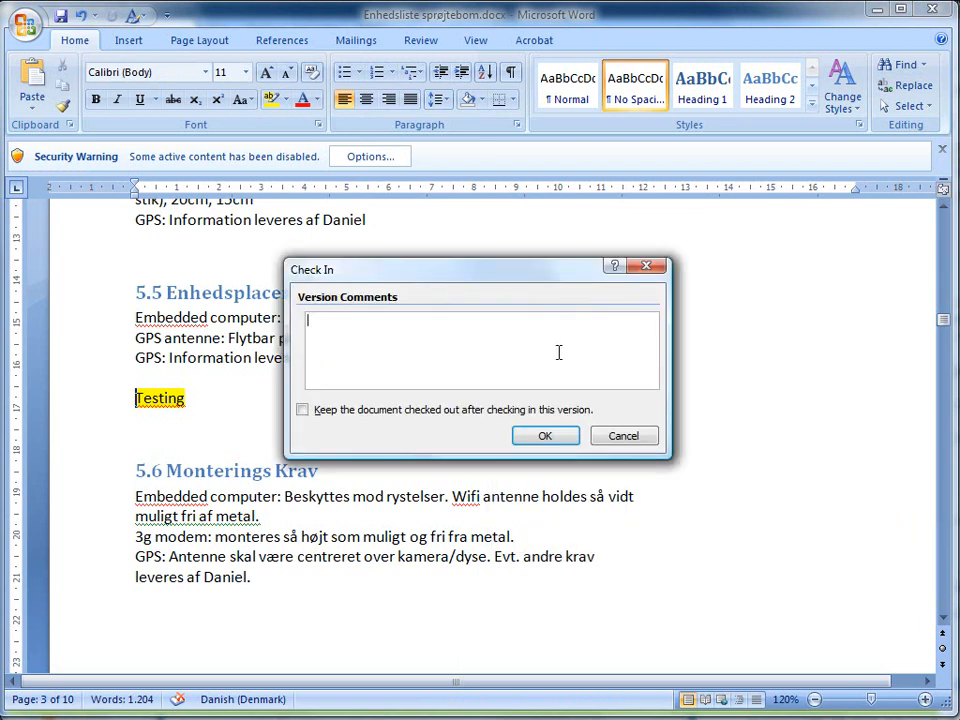
type("just te")
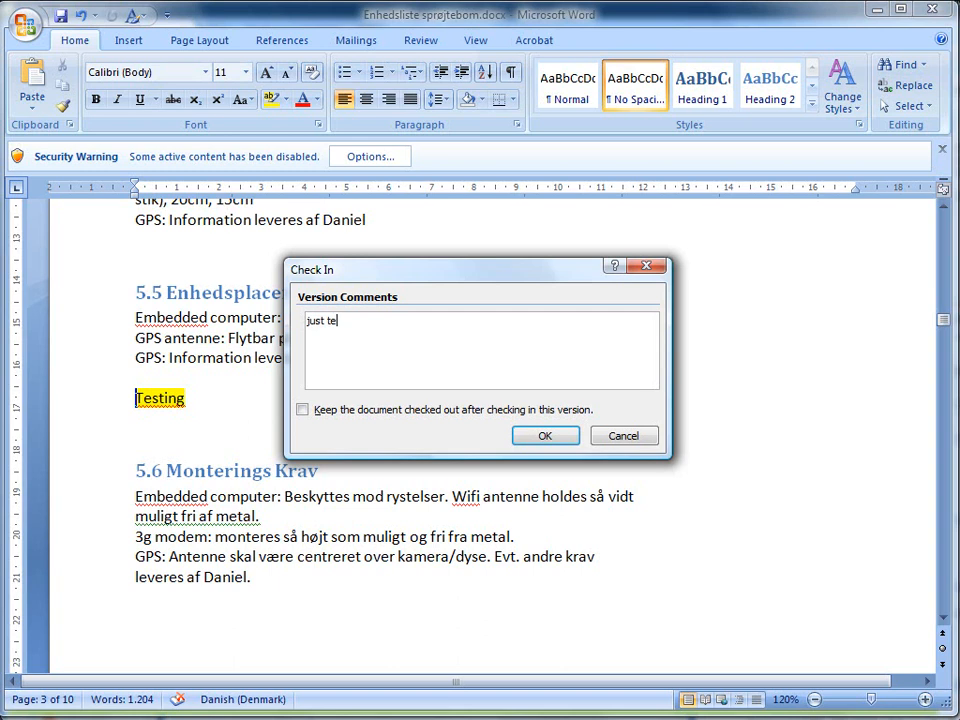
type("st")
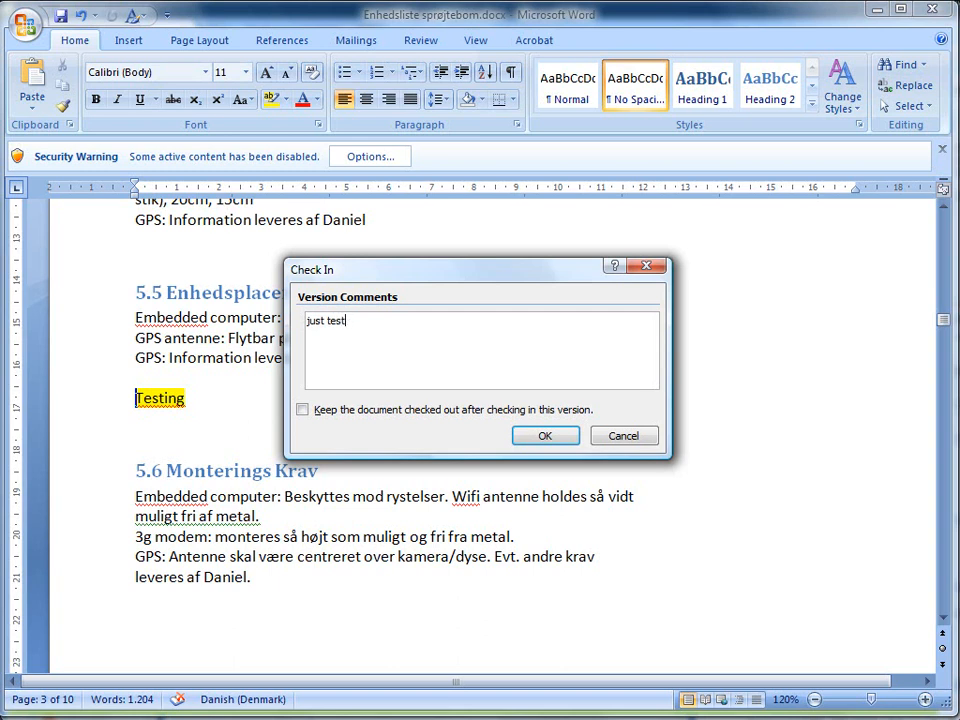
type("ing")
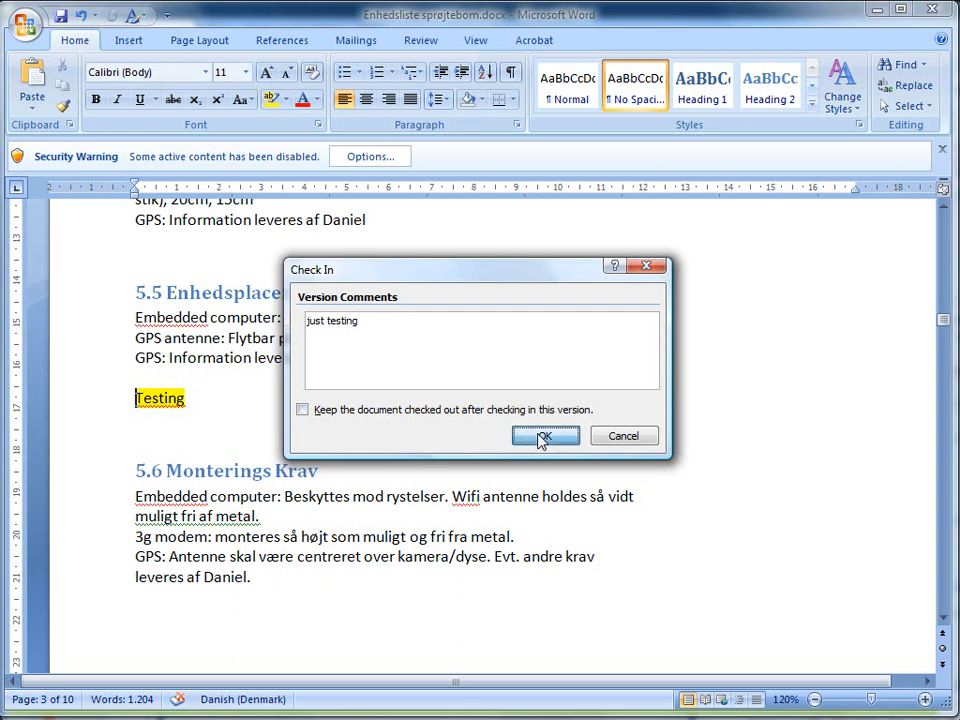
left_click(545, 435)
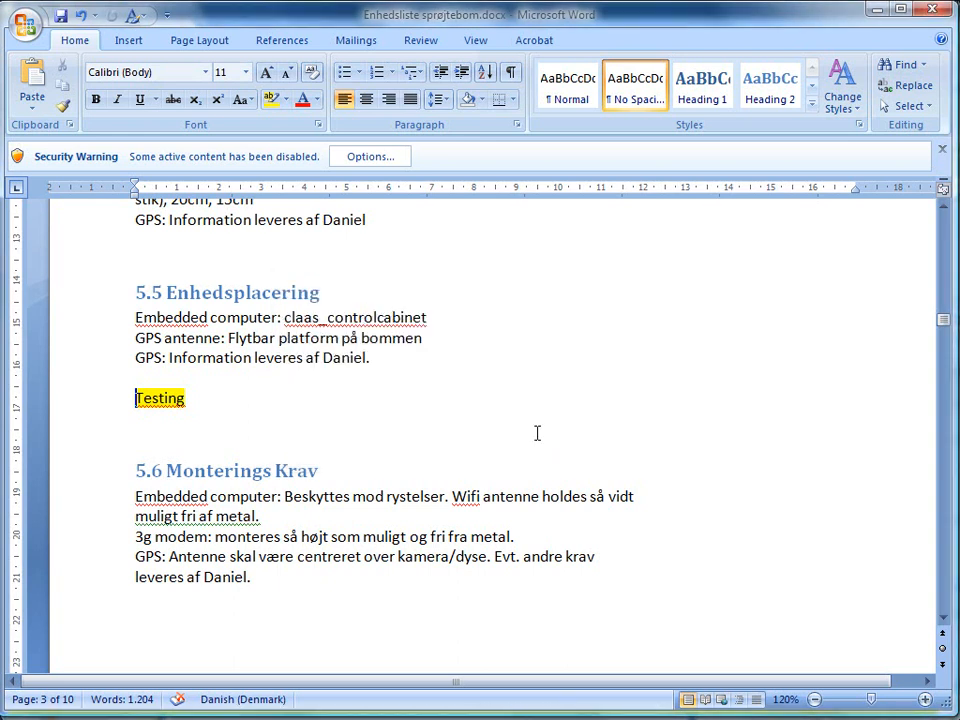
Minimize Word and open the Enhedsliste sprøjtebom item menu in Tests spring 2010.
left_click(878, 14)
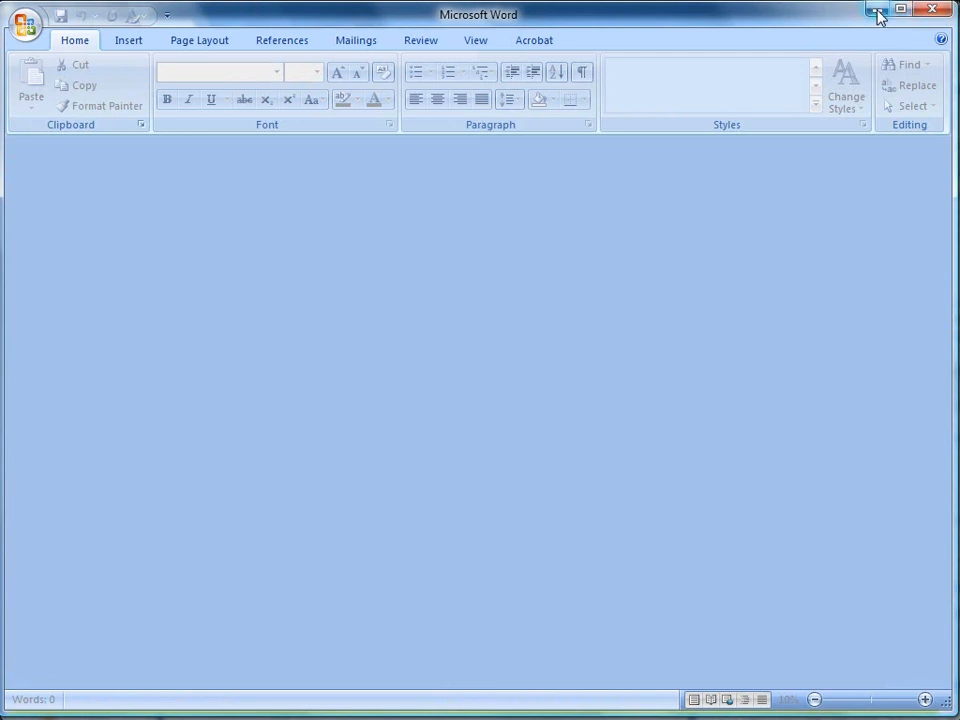
left_click(879, 14)
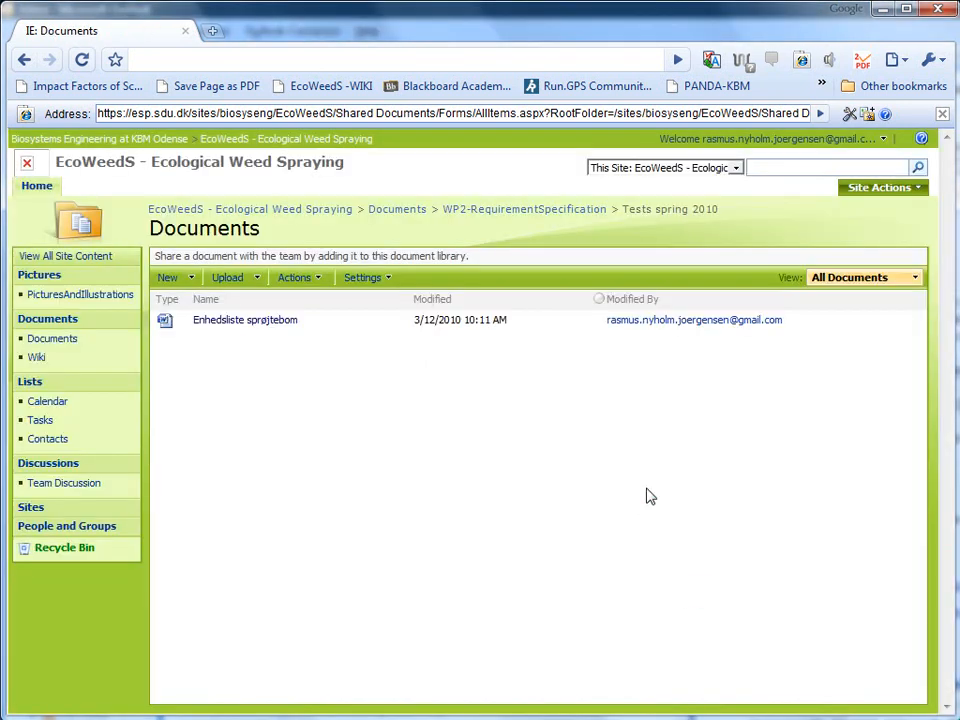
mouse_move(483, 323)
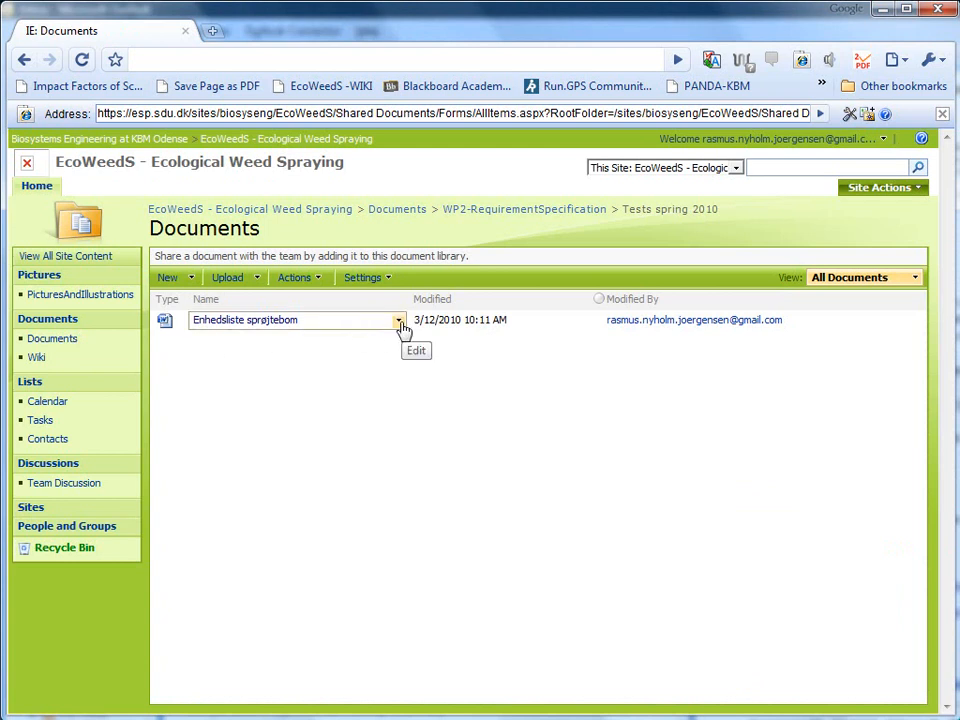
left_click(399, 320)
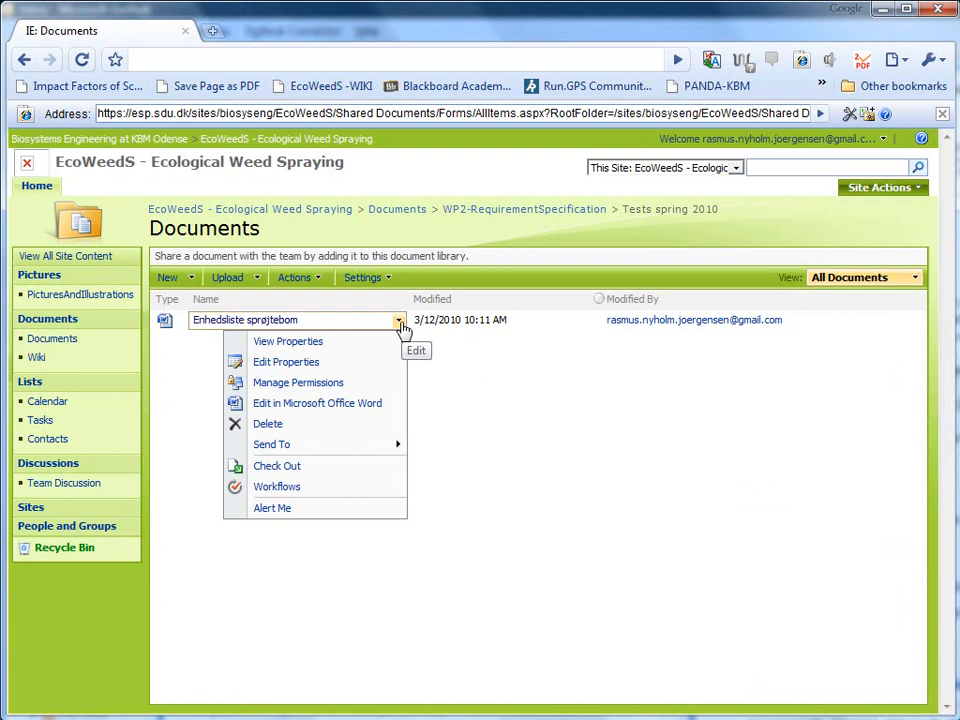
mouse_move(400, 325)
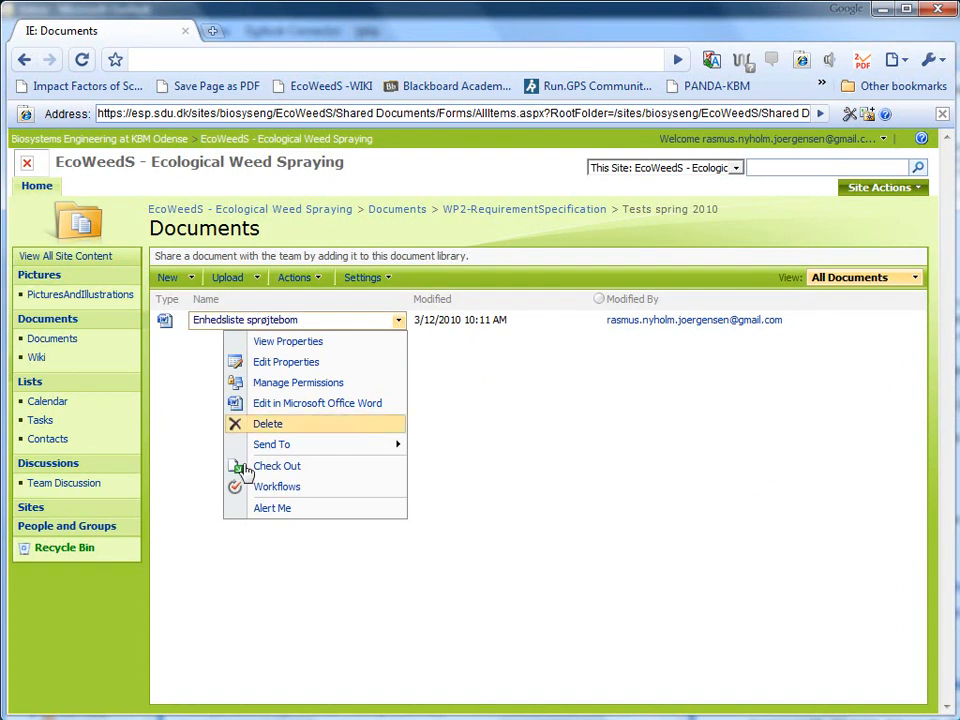
mouse_move(276, 486)
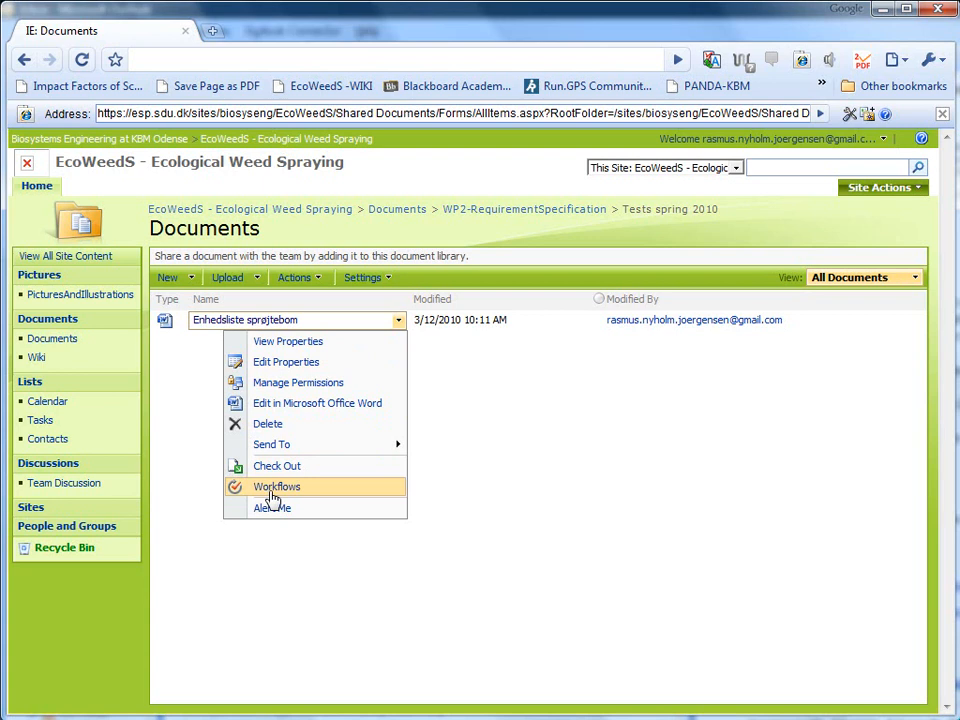
View the Workflows page for Enhedsliste sprøjtebom.
left_click(276, 486)
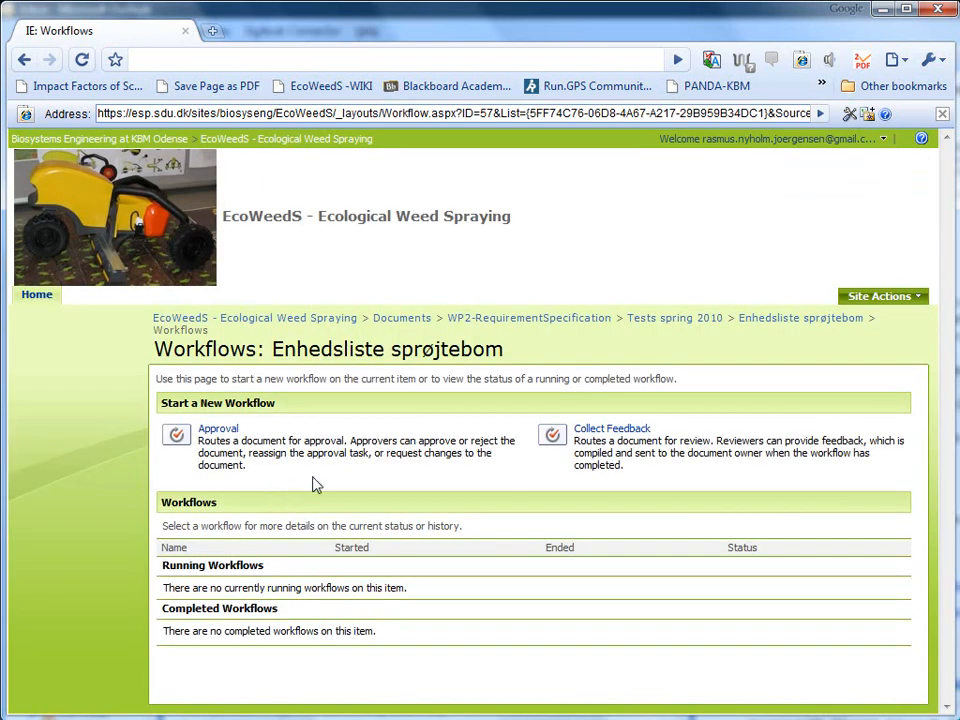
mouse_move(511, 473)
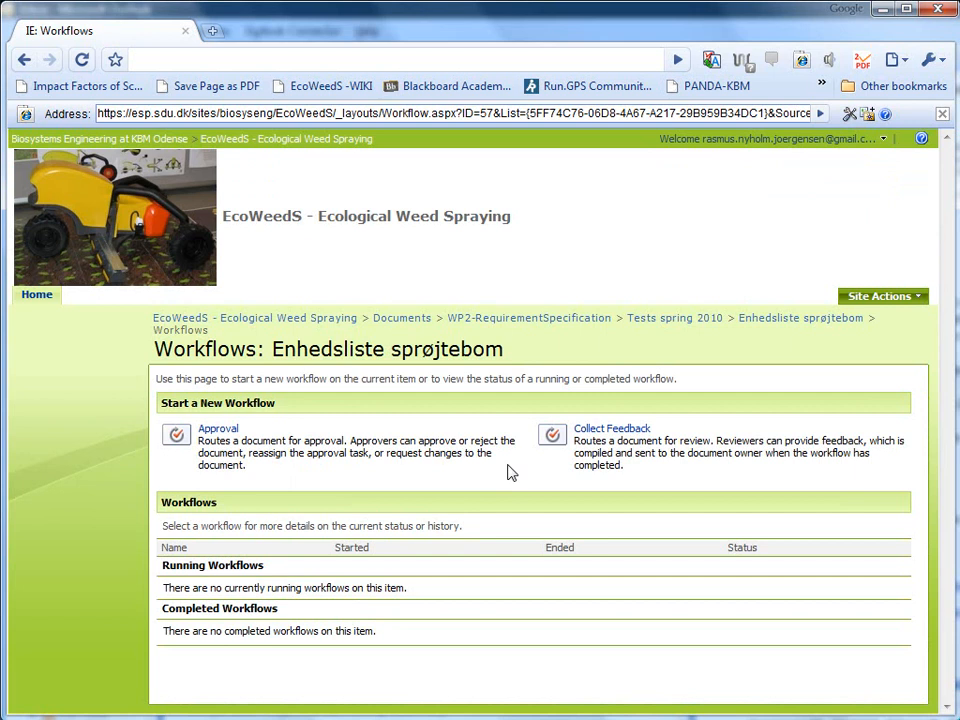
mouse_move(675, 318)
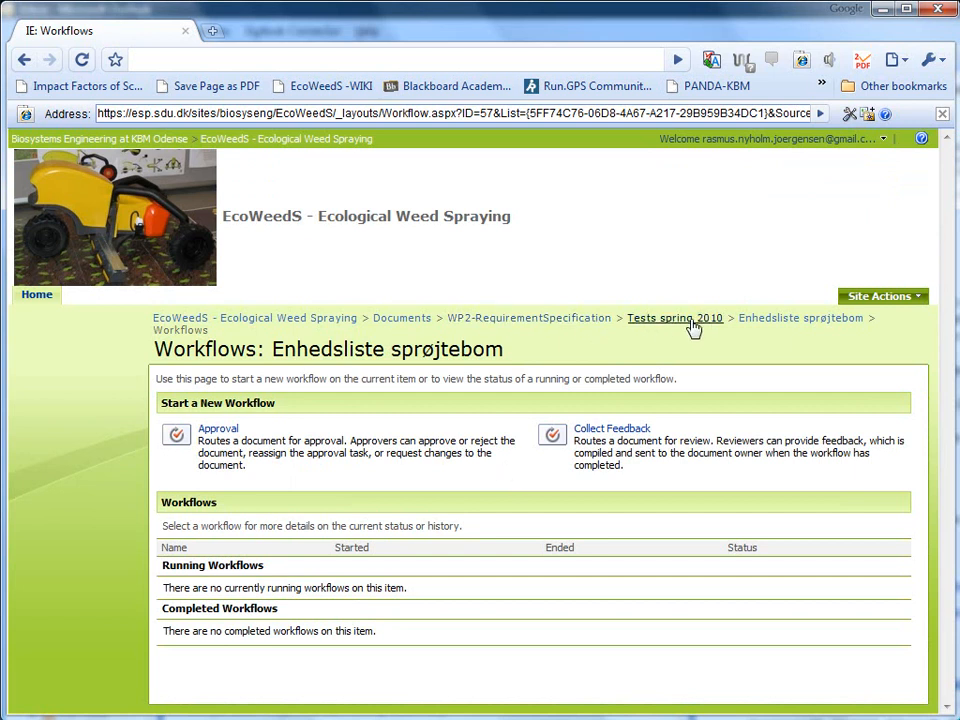
mouse_move(678, 323)
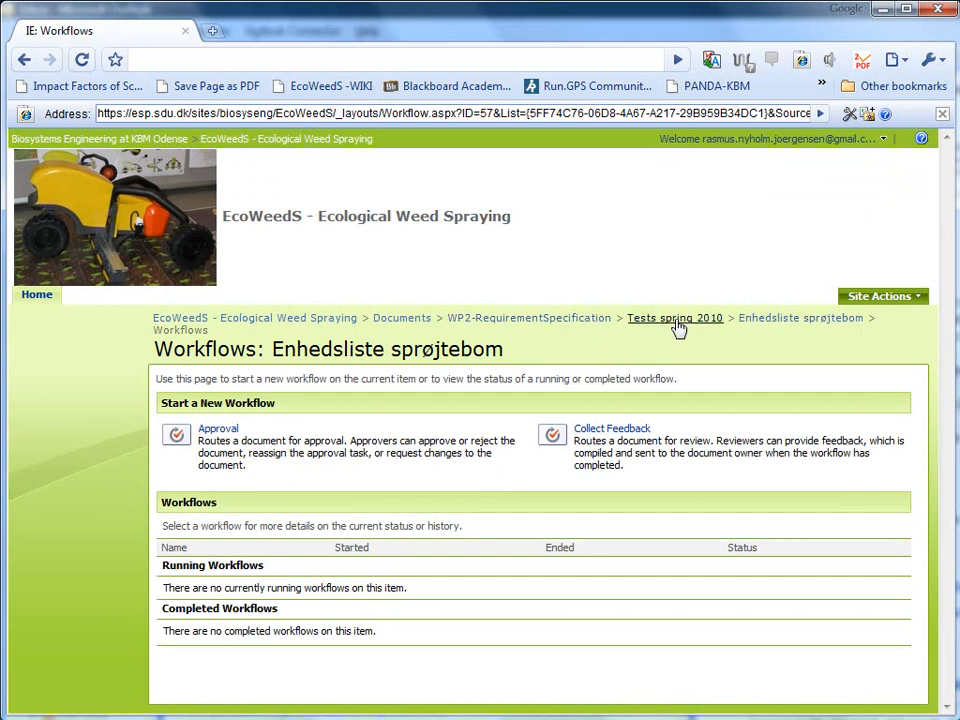
Return to Tests spring 2010 and browse the Enhedsliste sprøjtebom item menu, ending with it open.
left_click(675, 318)
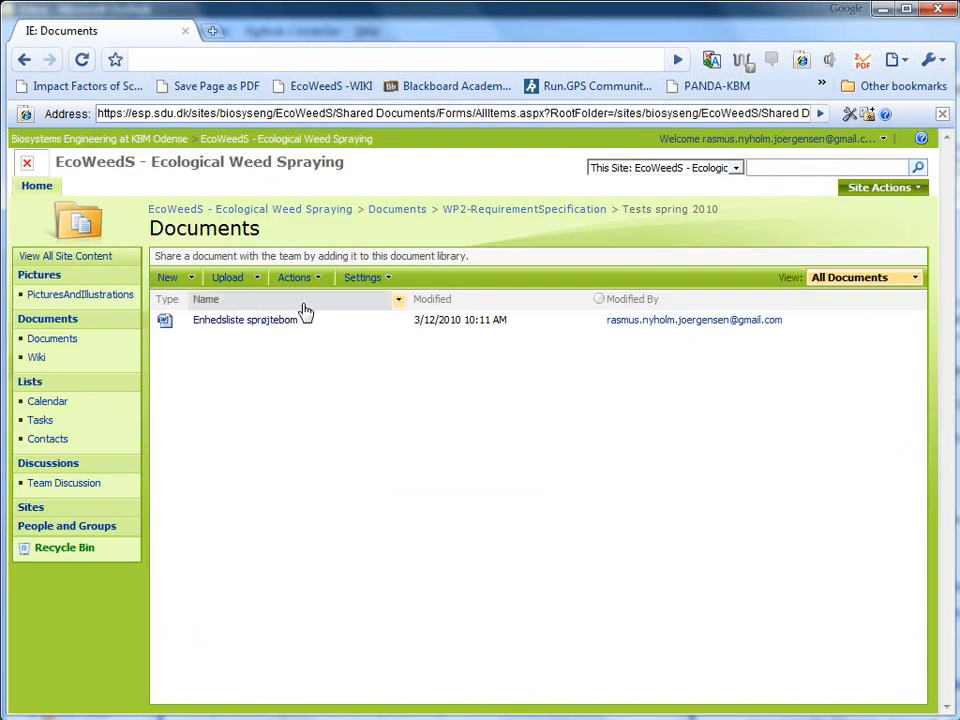
mouse_move(292, 368)
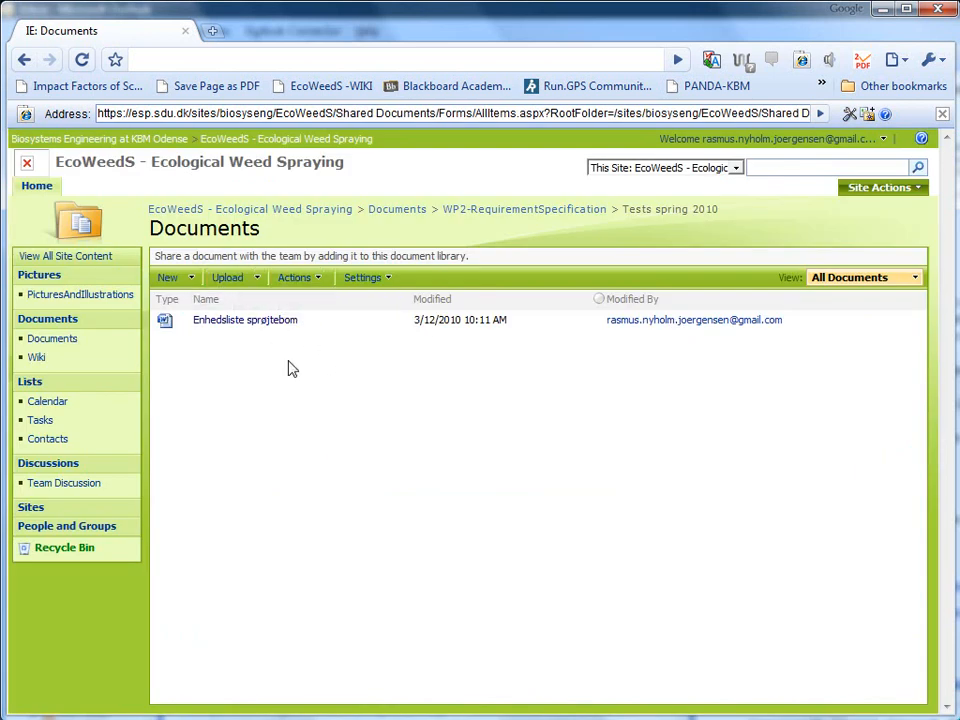
mouse_move(308, 339)
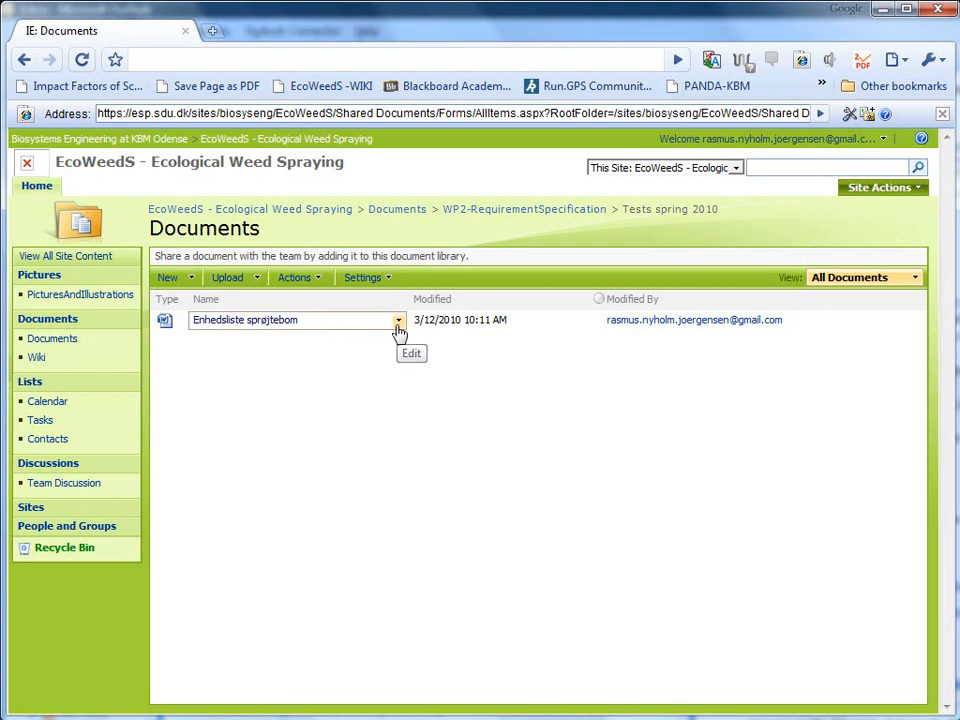
left_click(398, 320)
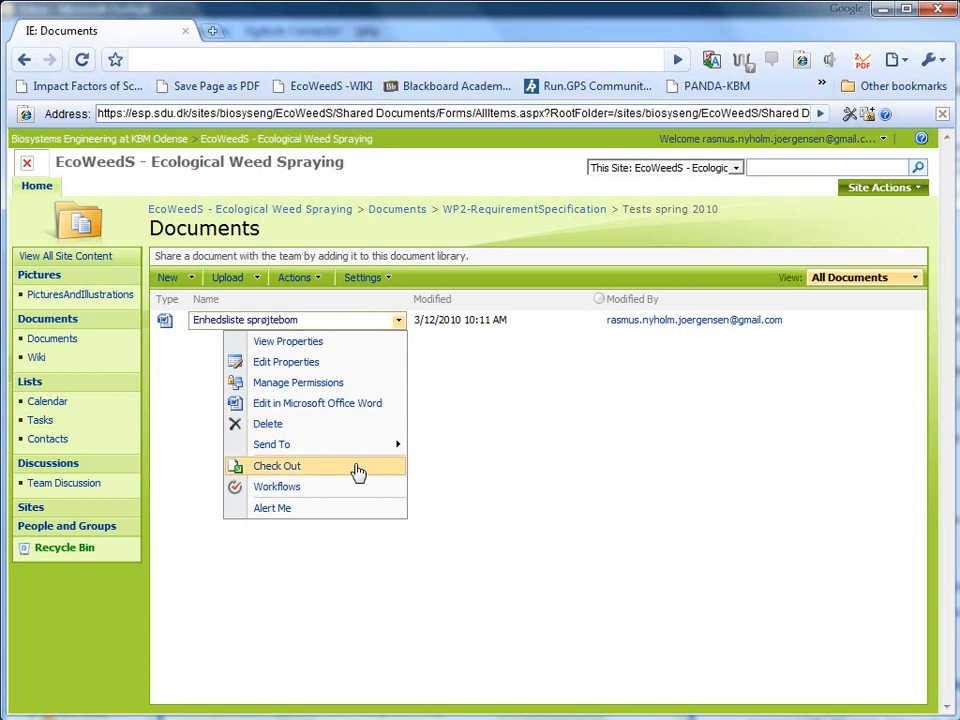
mouse_move(353, 410)
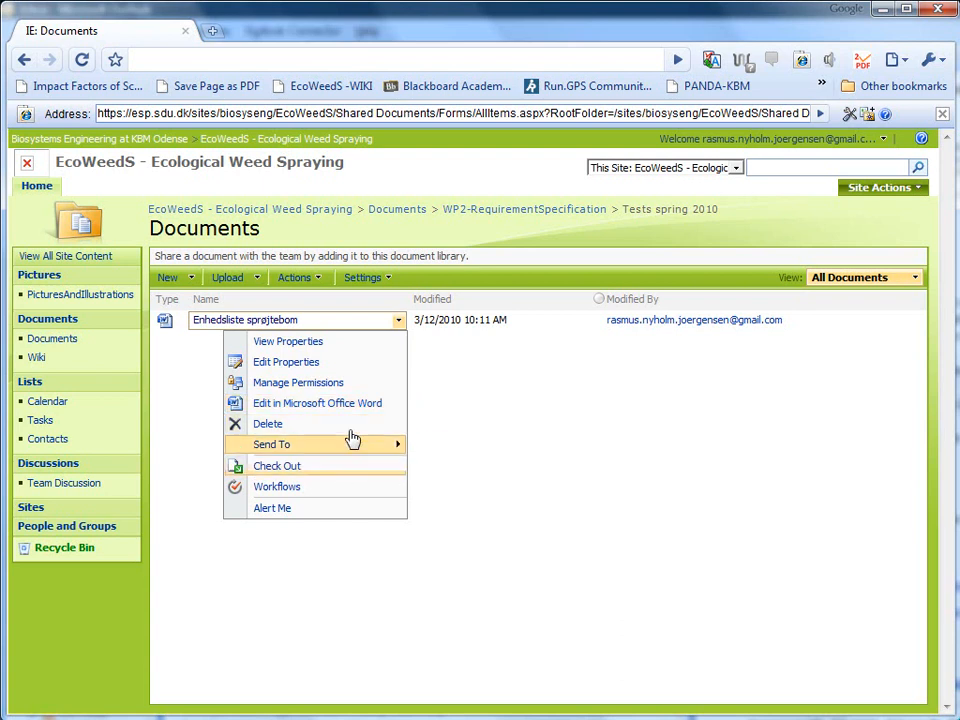
left_click(548, 508)
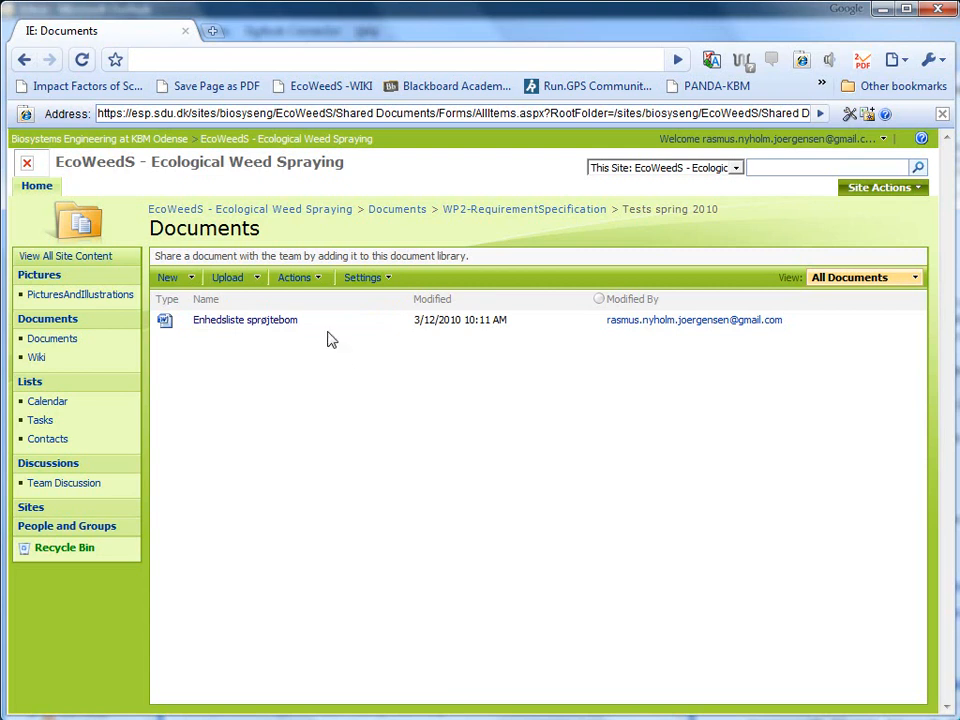
left_click(398, 320)
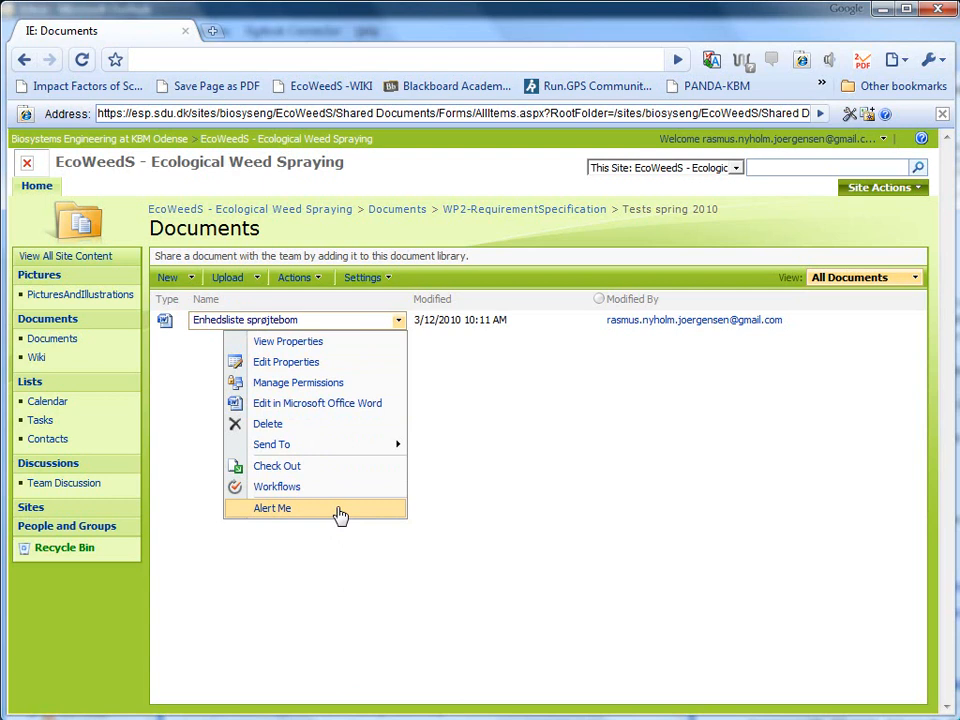
mouse_move(480, 443)
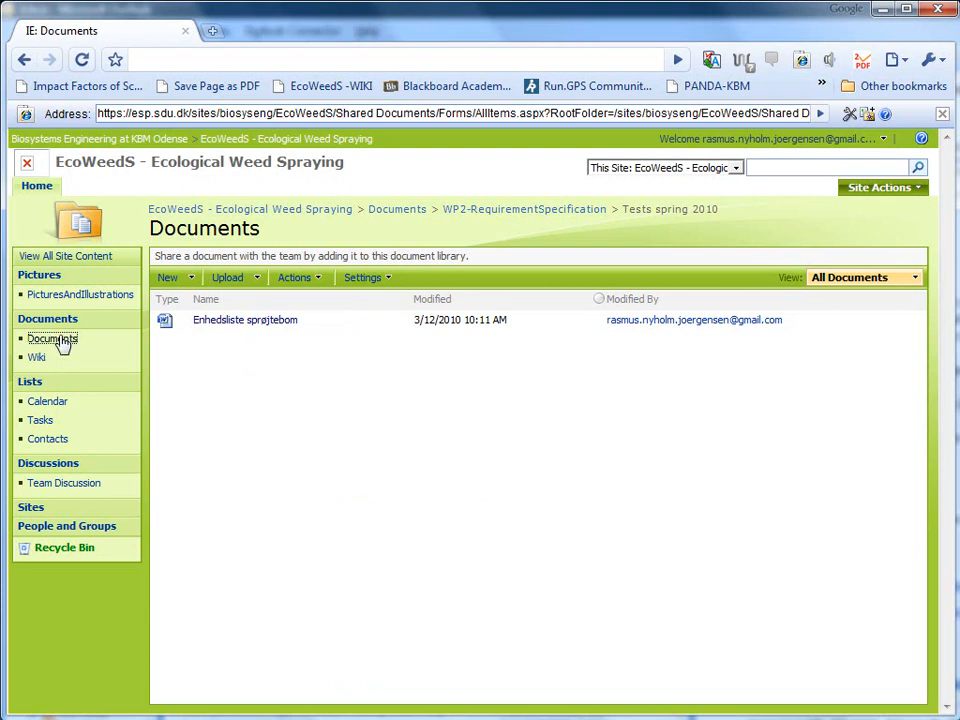
Choose Actions > Alert Me on the top-level Documents library.
left_click(52, 338)
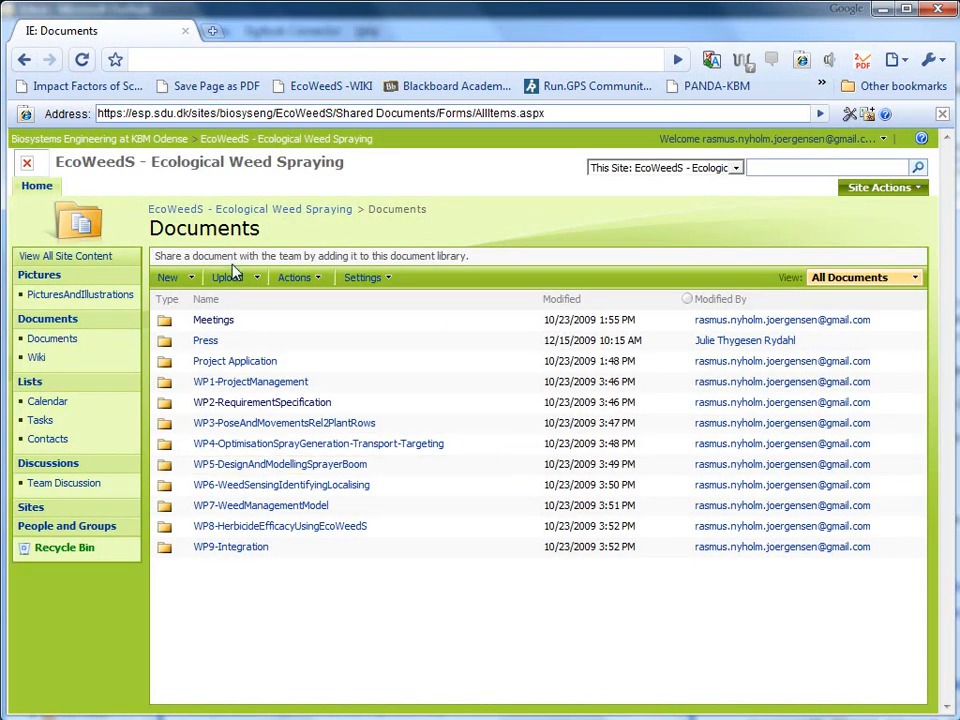
mouse_move(294, 277)
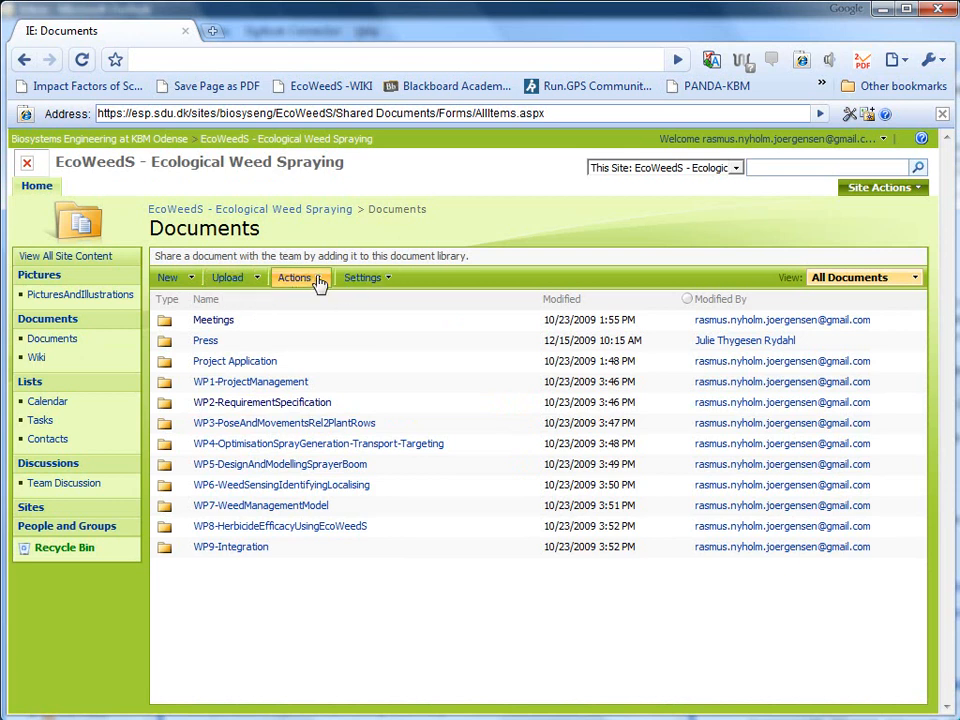
left_click(294, 277)
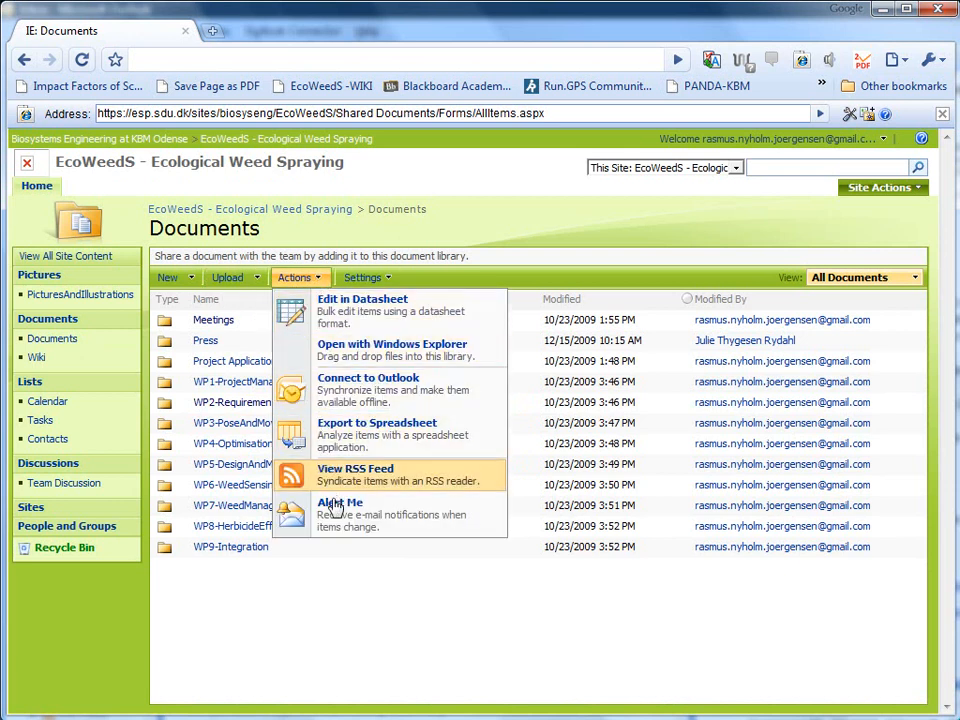
left_click(339, 502)
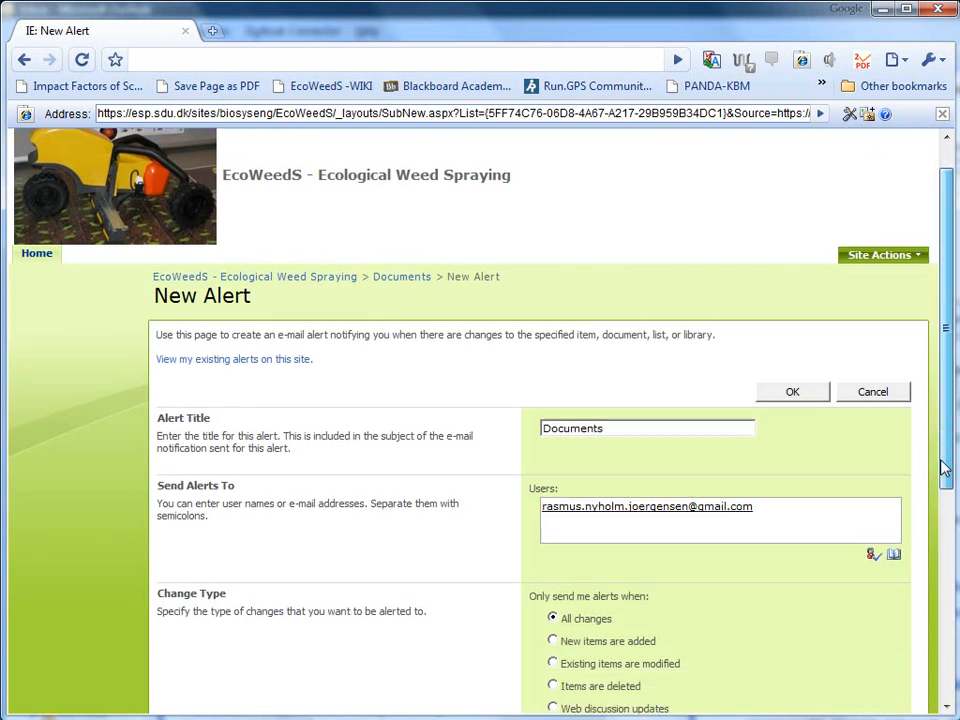
scroll("down", 3)
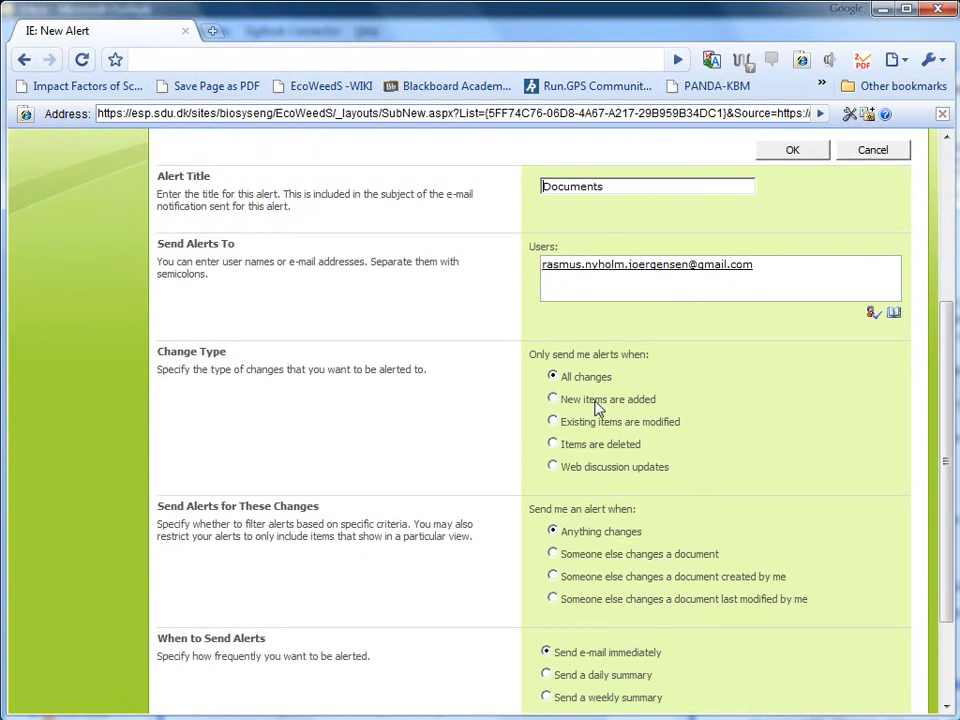
scroll("down", 3)
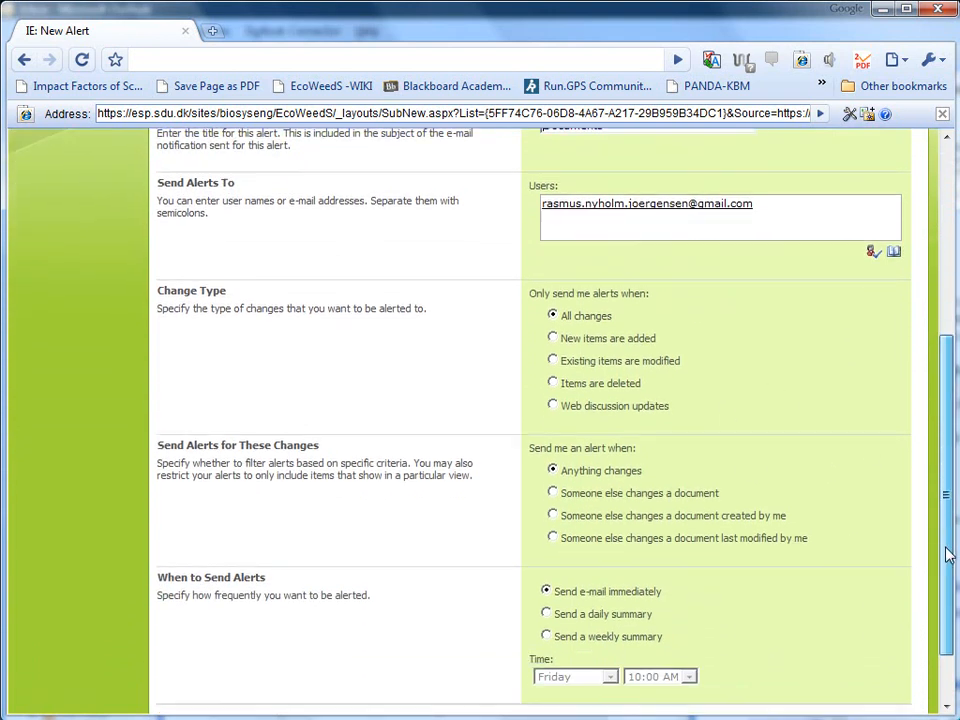
scroll("down", 3)
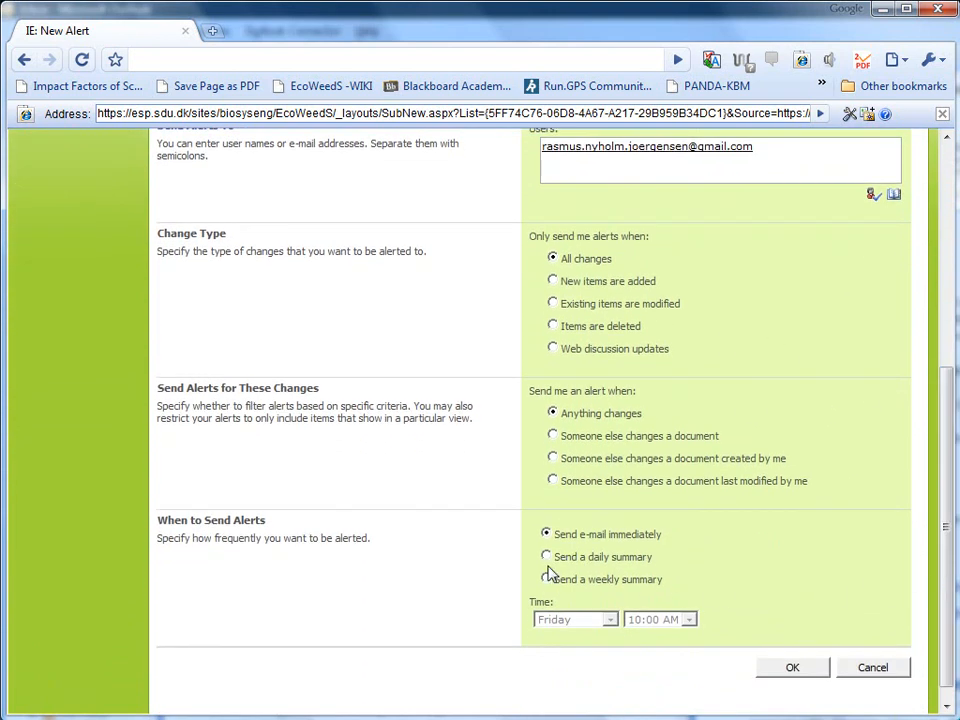
mouse_move(807, 667)
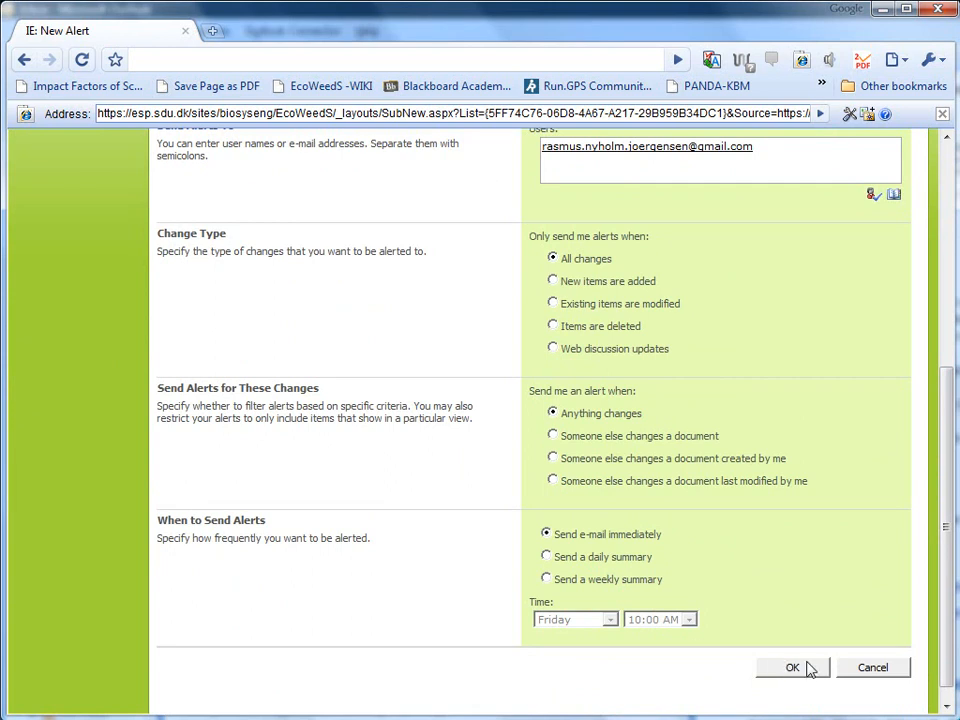
mouse_move(558, 385)
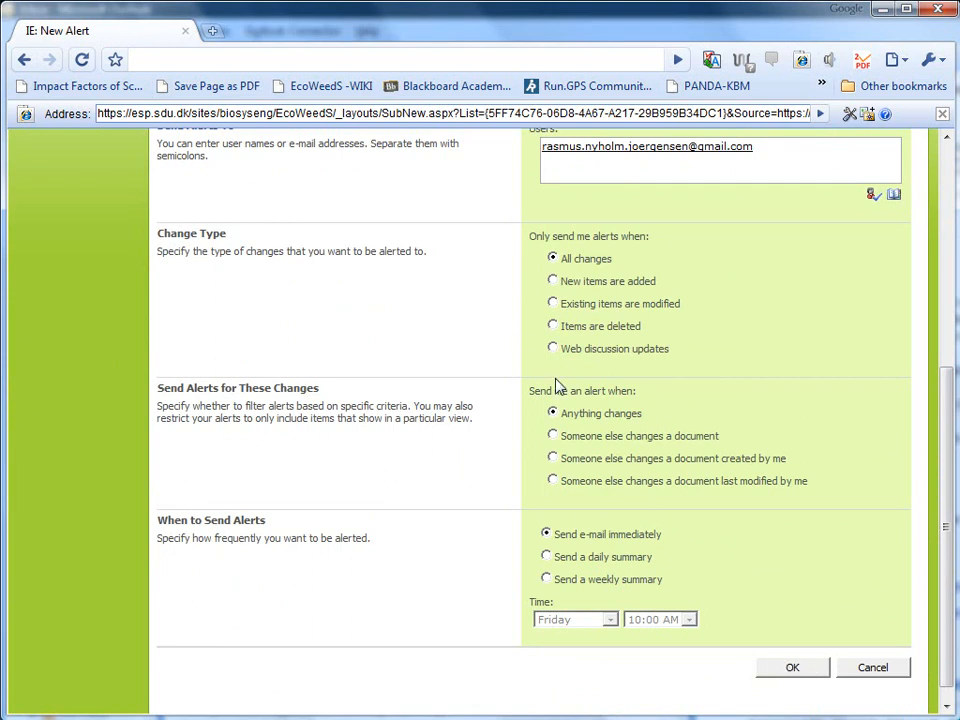